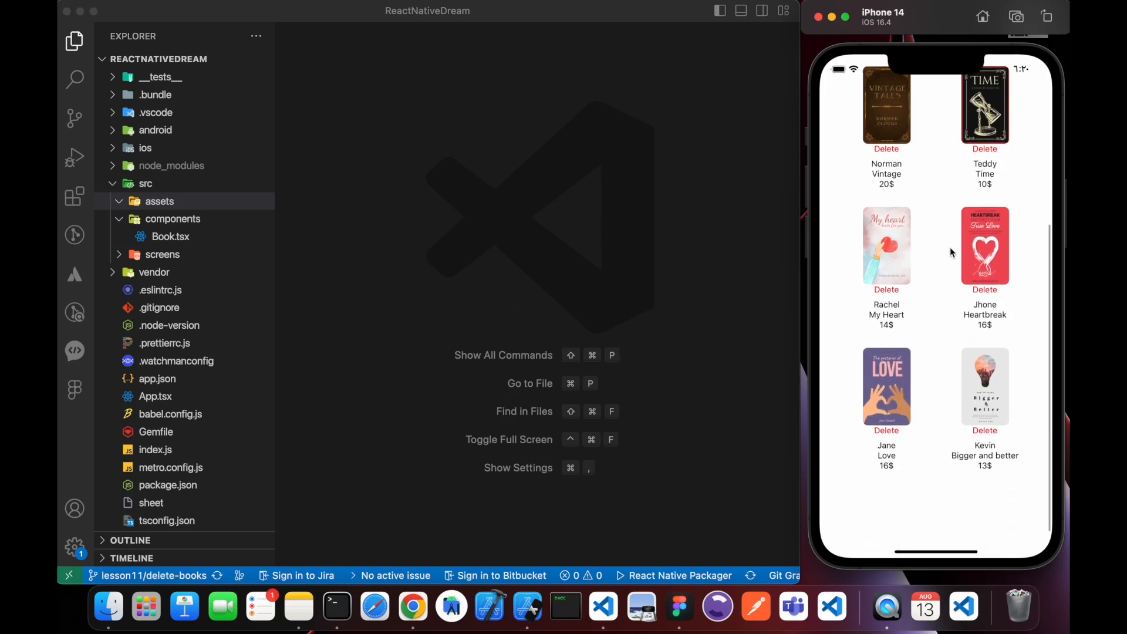
Create AddButton.tsx in src/components and fill it with the rn component snippet
scroll(down, 3)
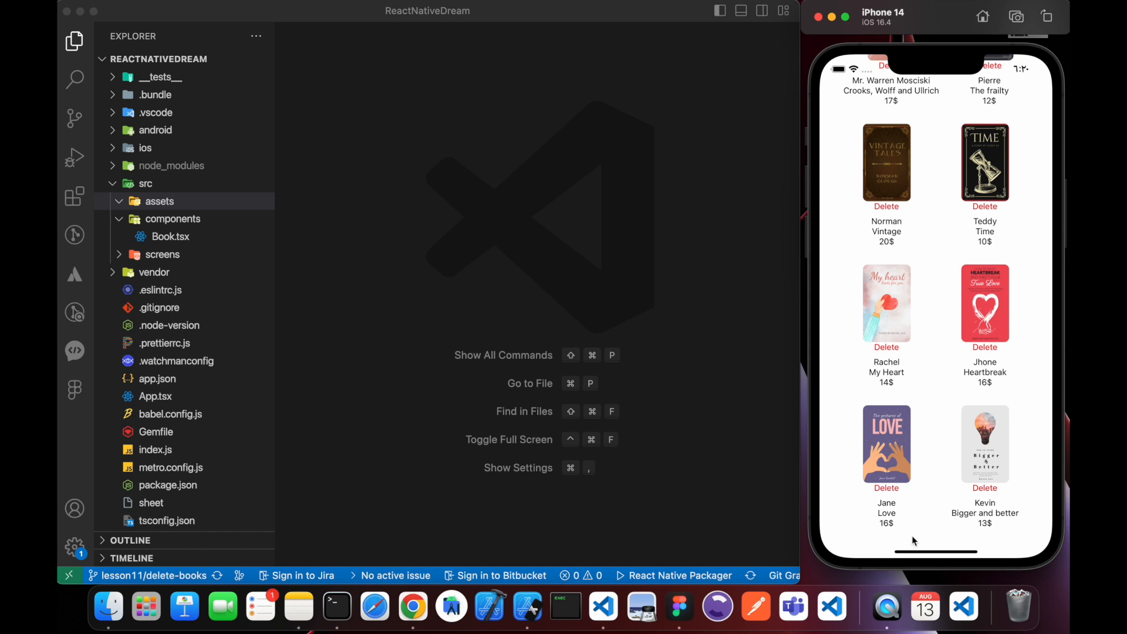
mouse_move(945, 539)
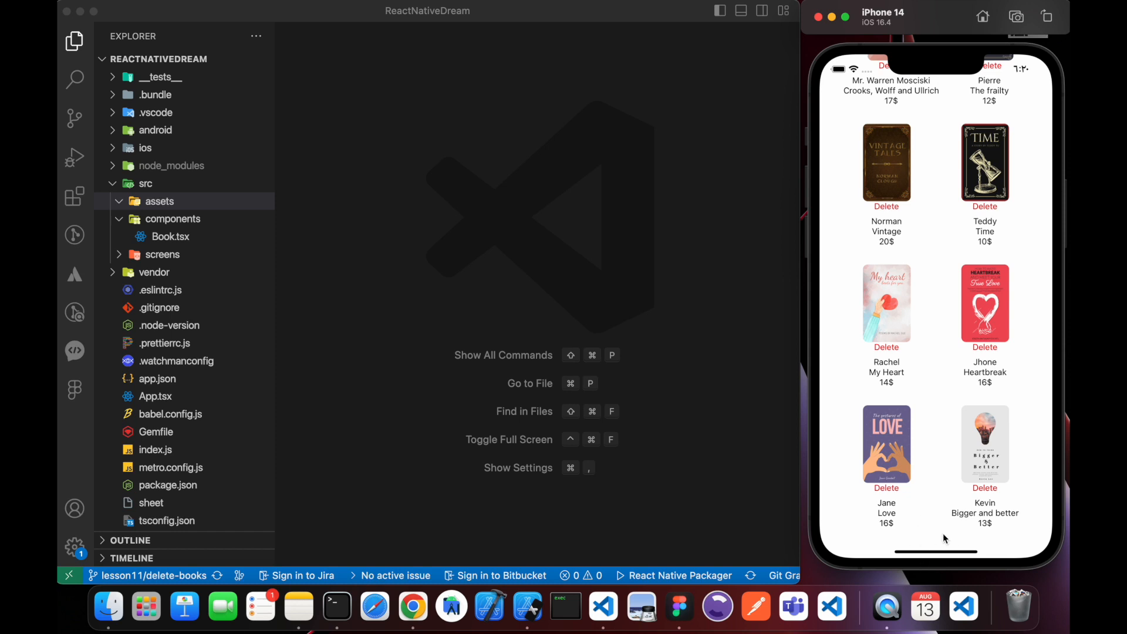
right_click(172, 218)
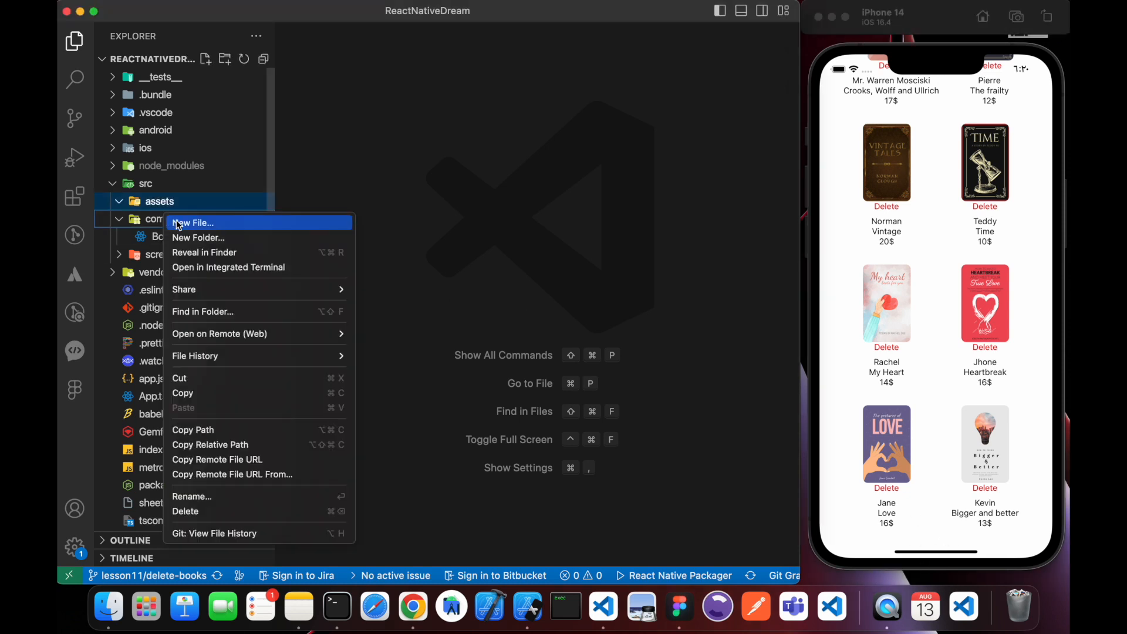
click(192, 223)
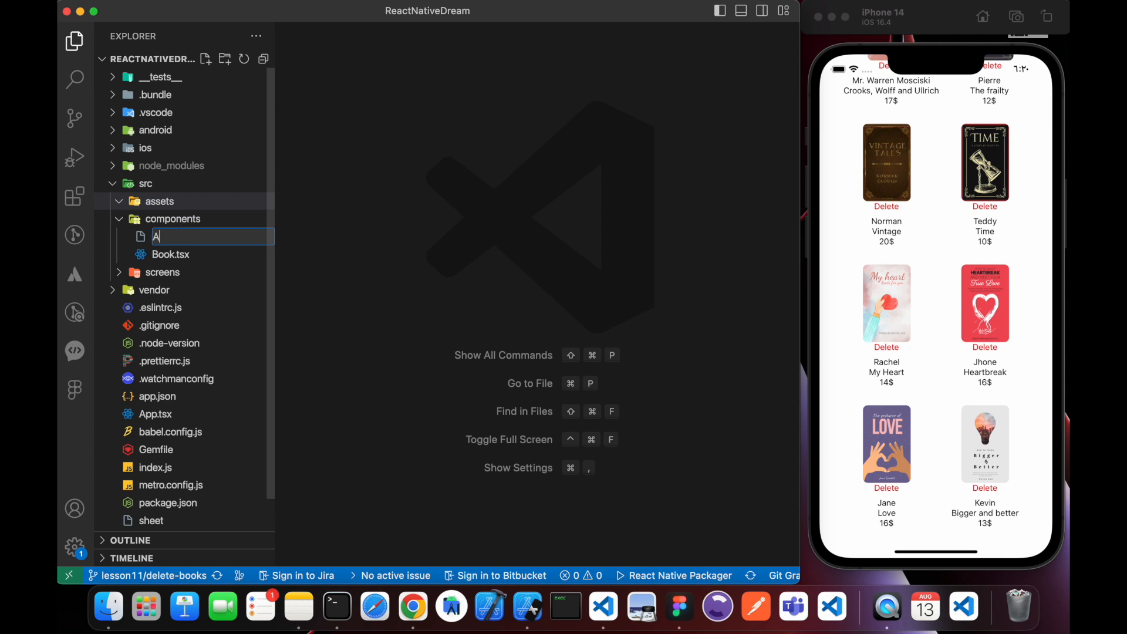
text(ddBu)
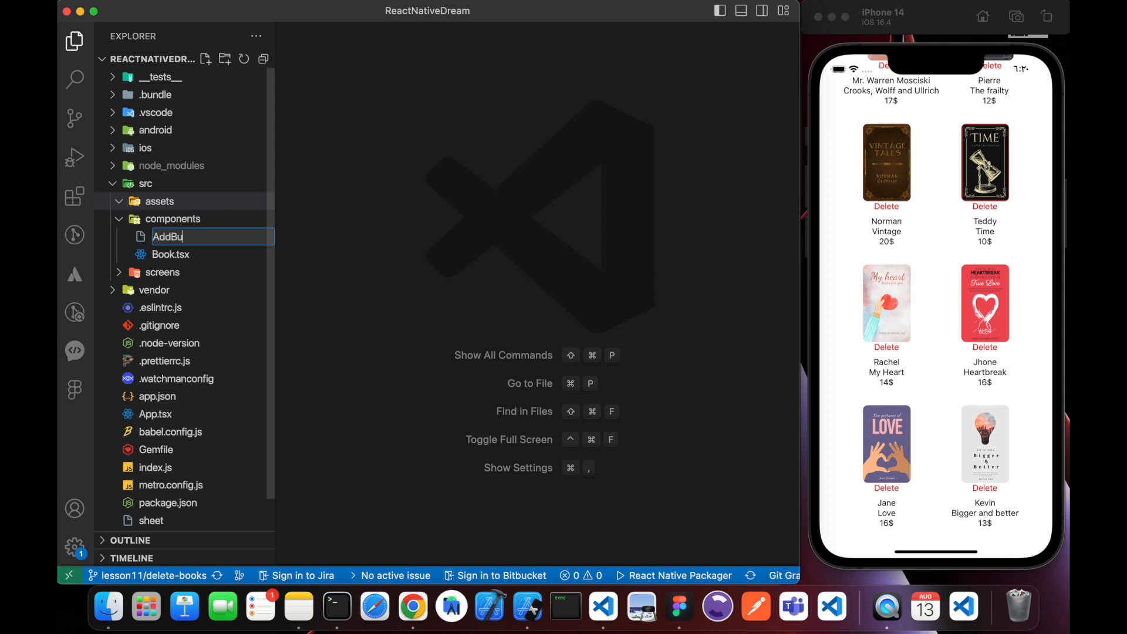
key(Escape)
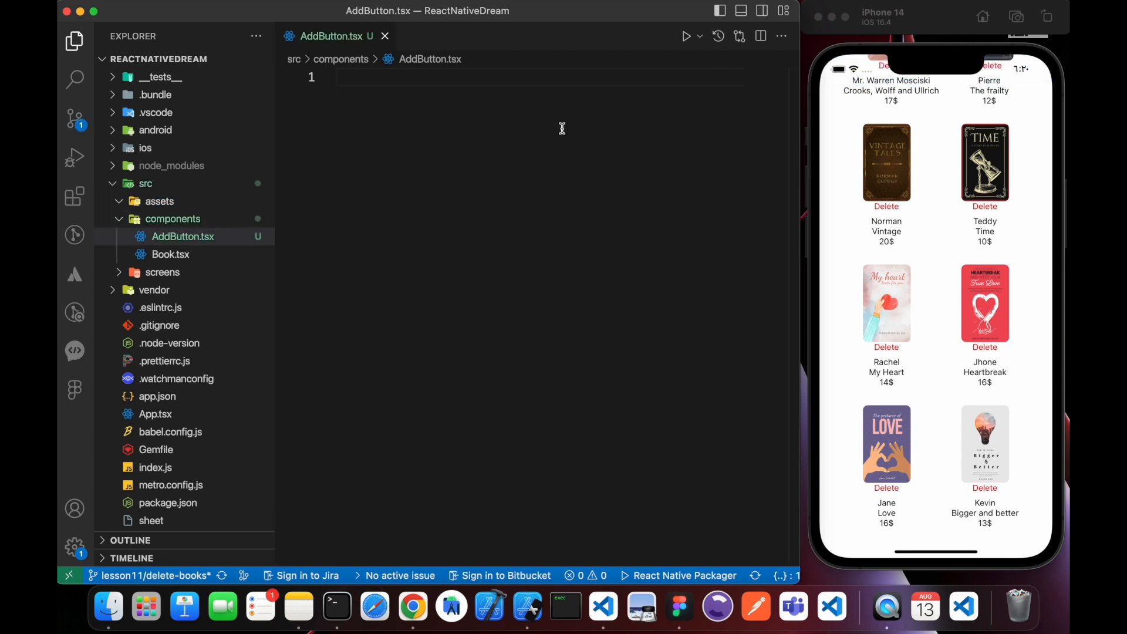
text(rn)
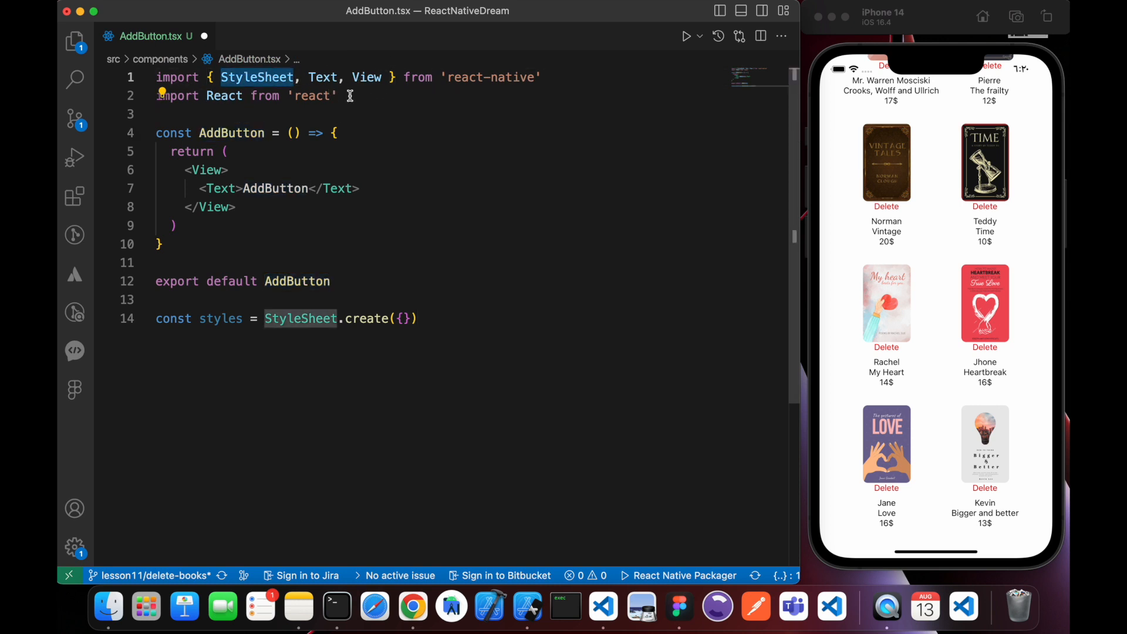
mouse_move(310, 368)
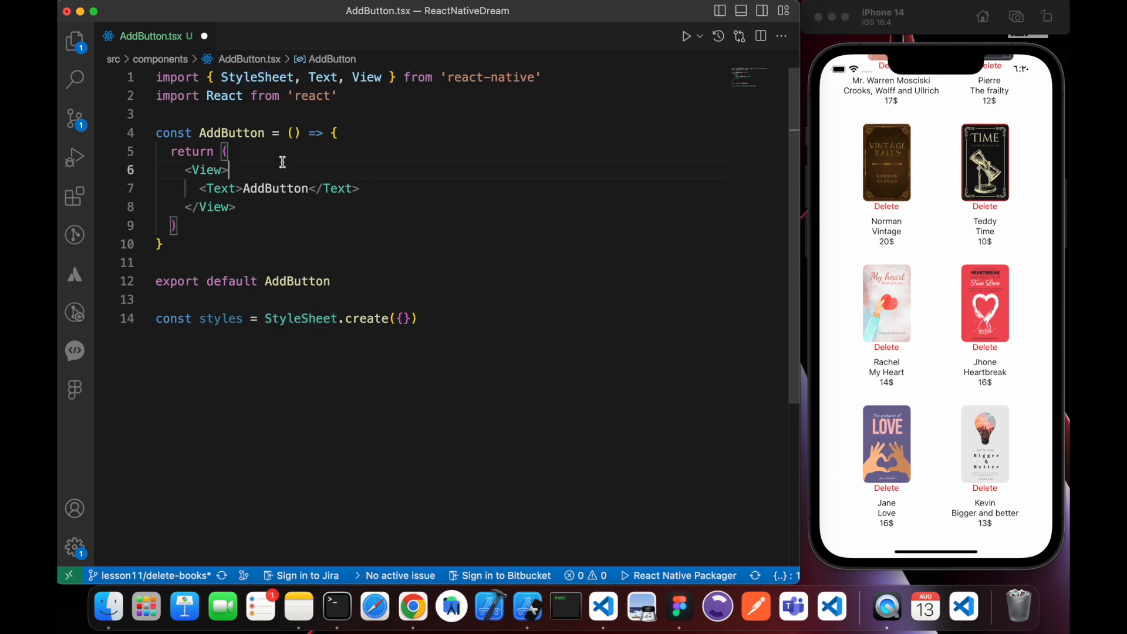
click(74, 198)
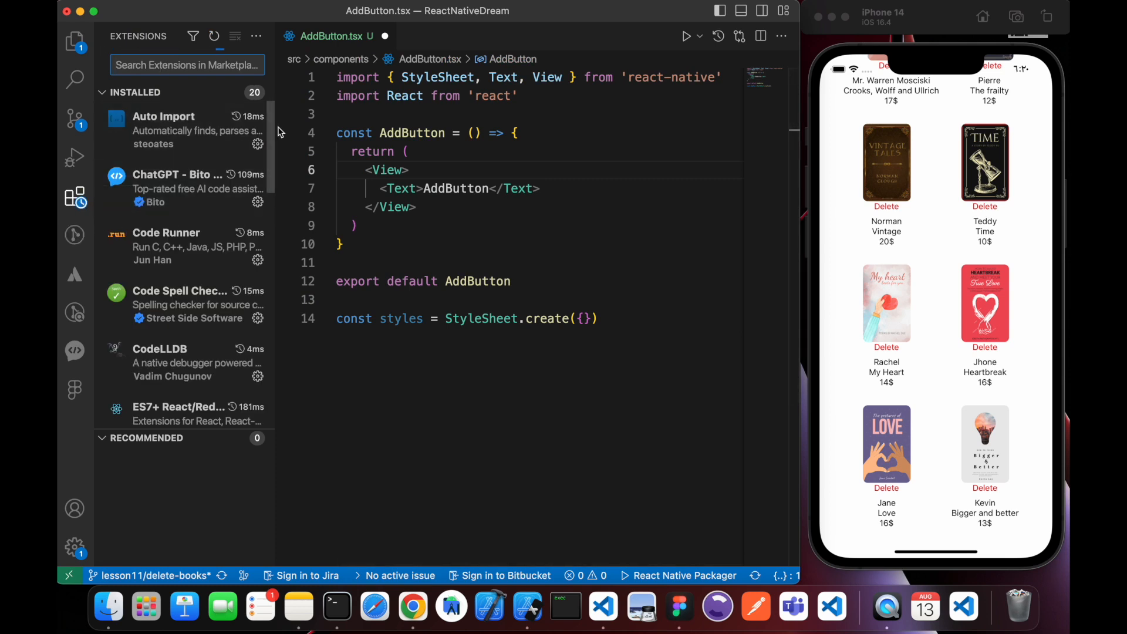
click(187, 65)
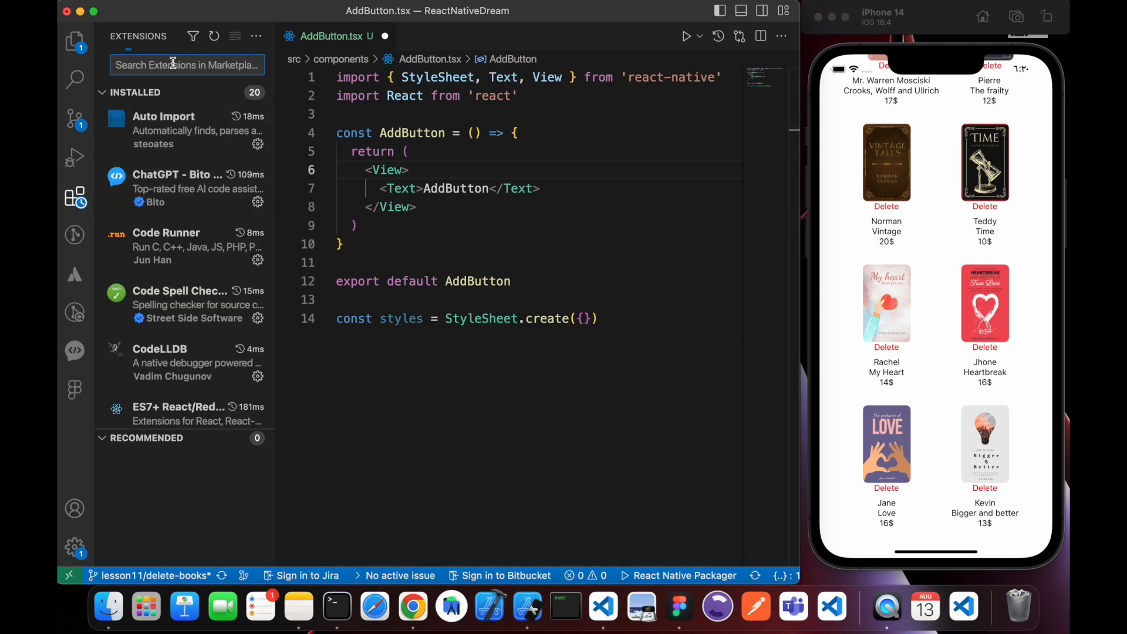
text(react native)
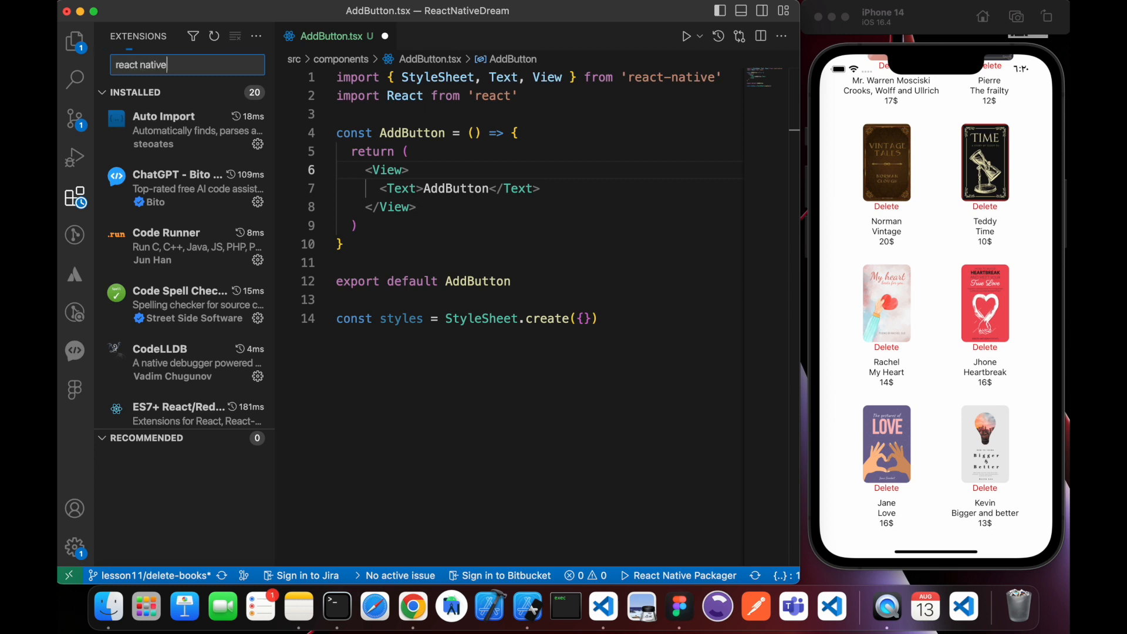
text(snipp)
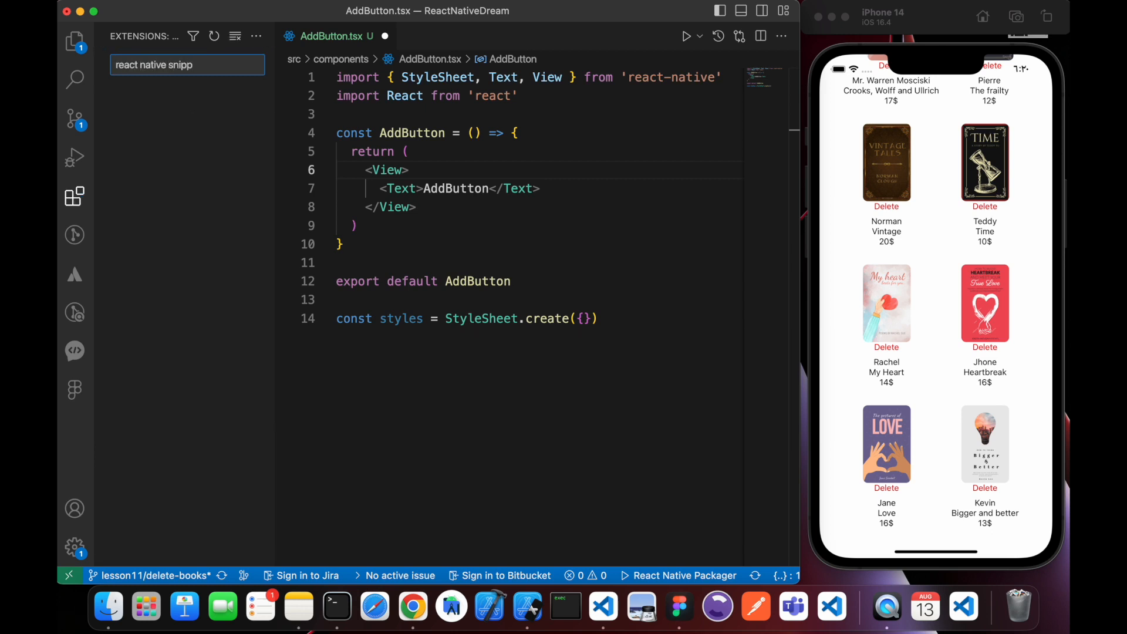
key(Backspace)
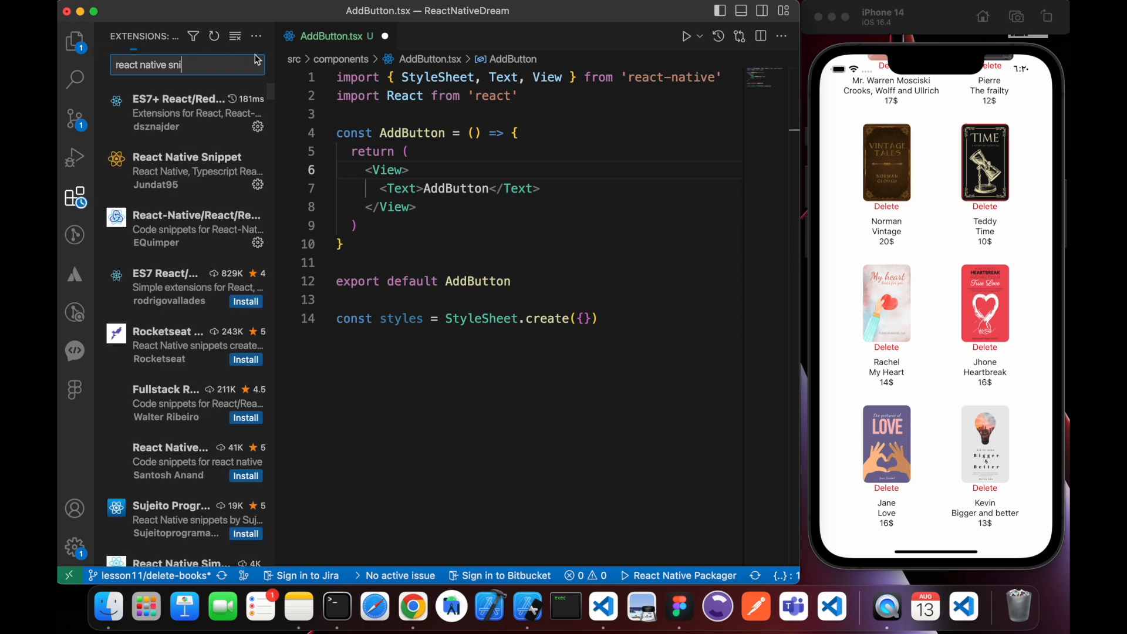
click(187, 170)
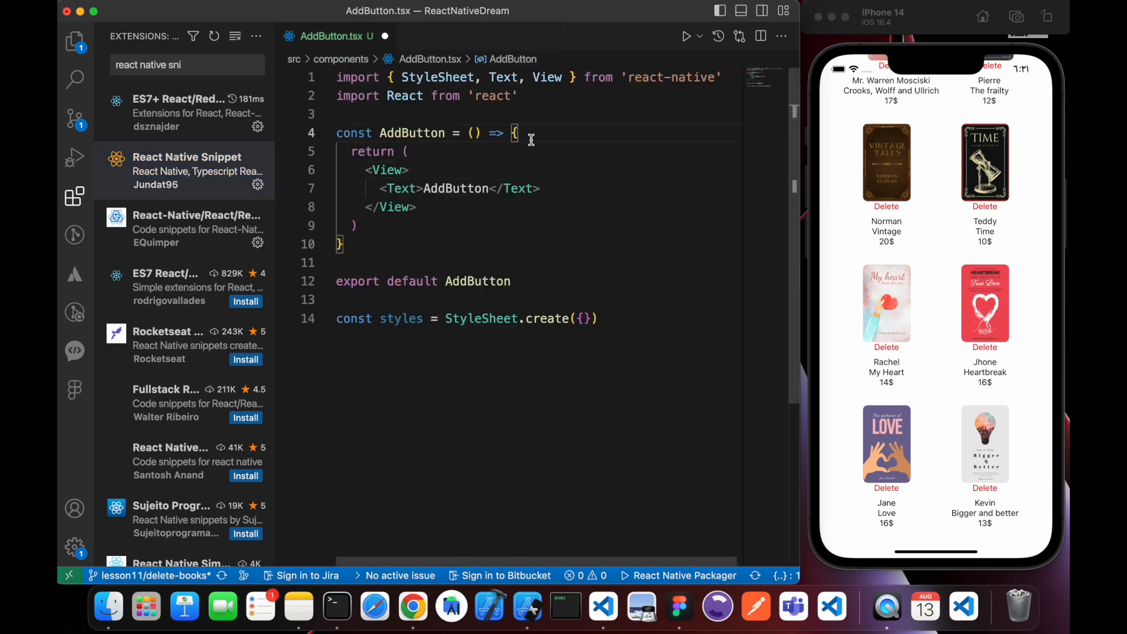
click(74, 196)
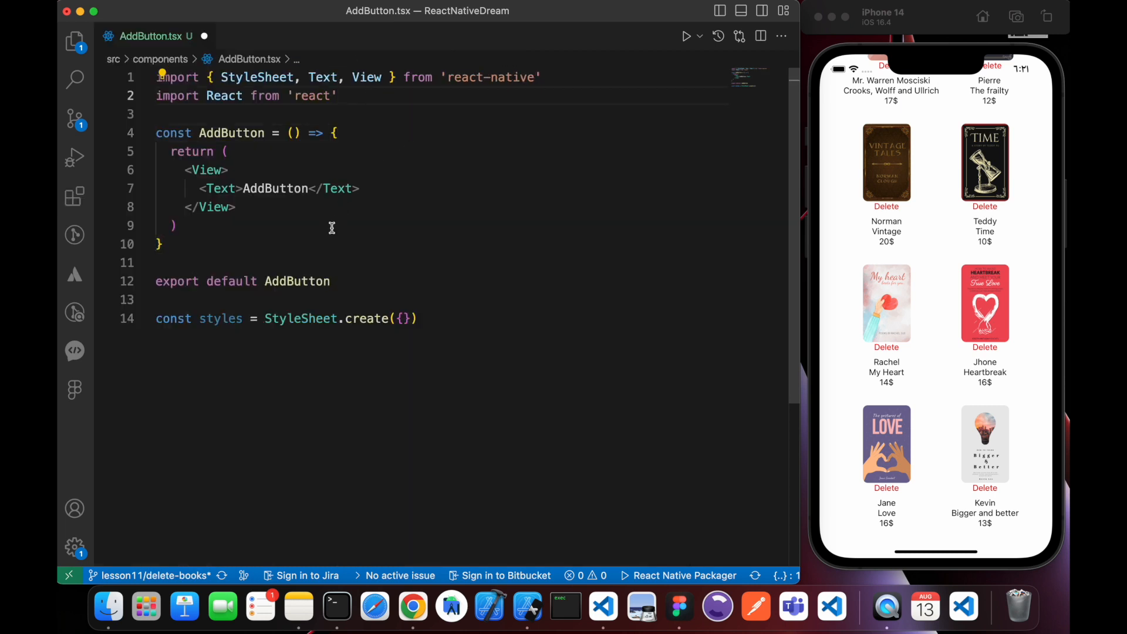
Rename the misspelled style file to colors.ts and write its five-colour Colors enum
click(74, 42)
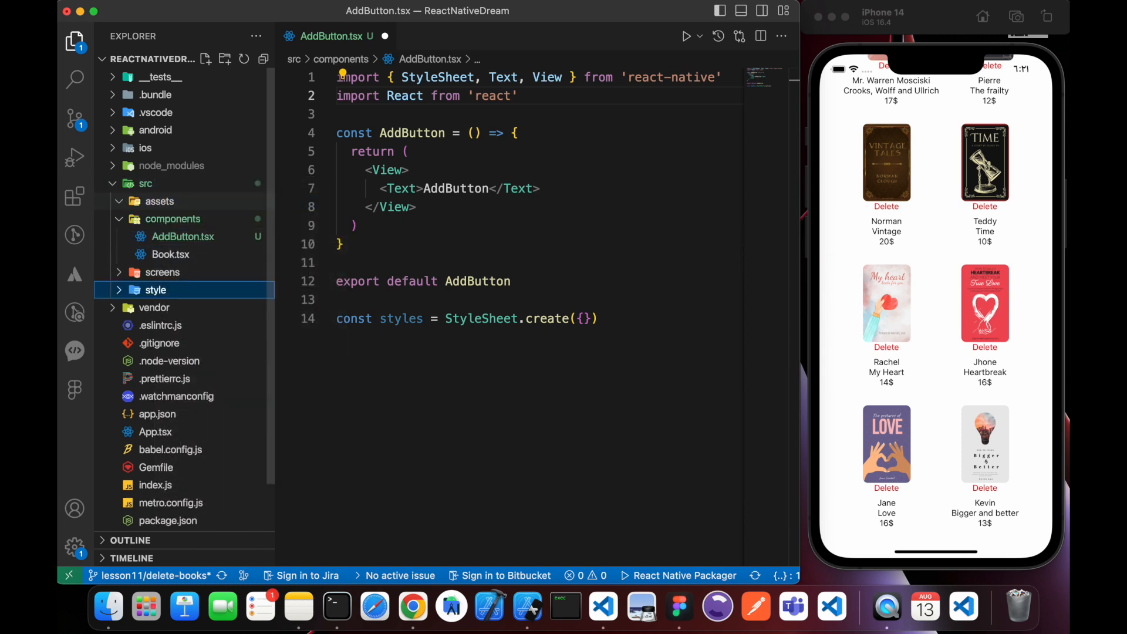
right_click(155, 289)
text(colrs.ts)
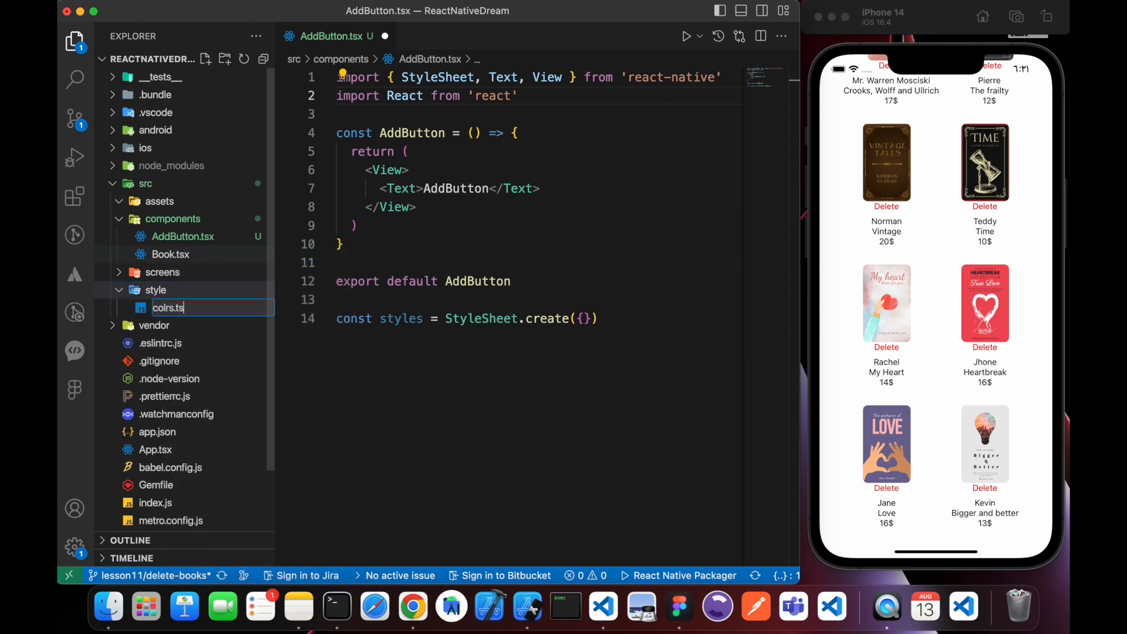
right_click(169, 307)
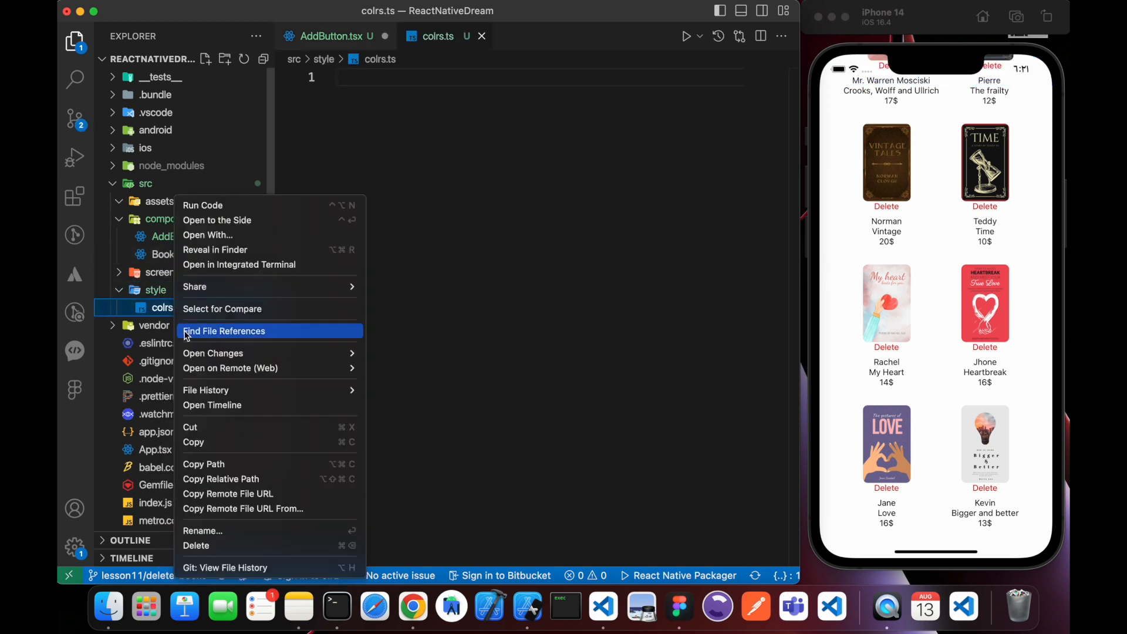
click(202, 530)
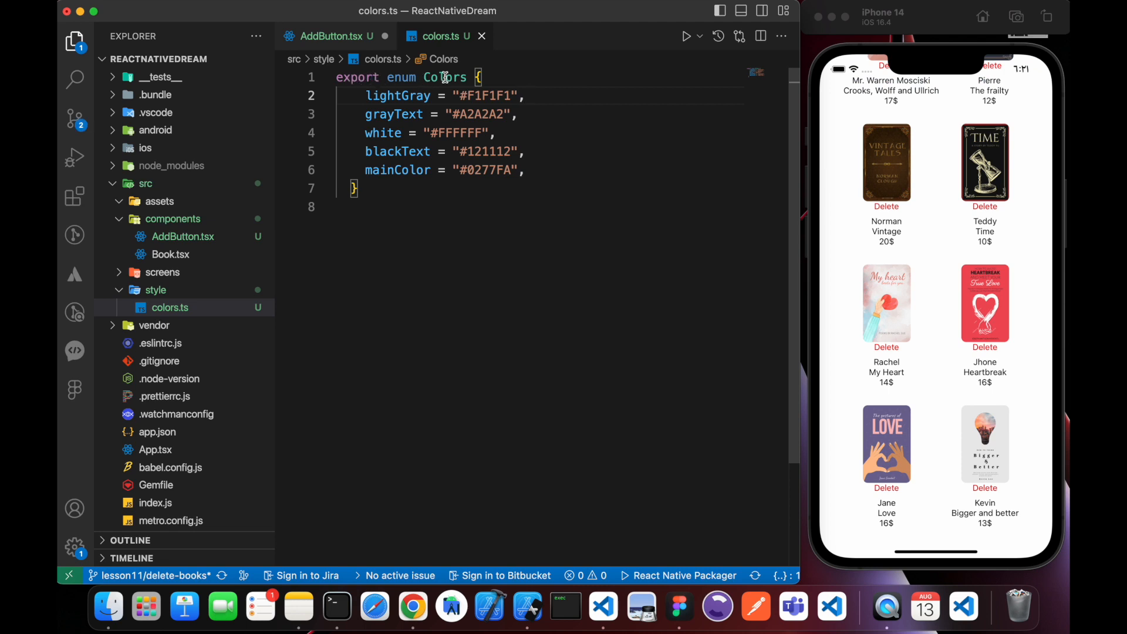
double_click(454, 133)
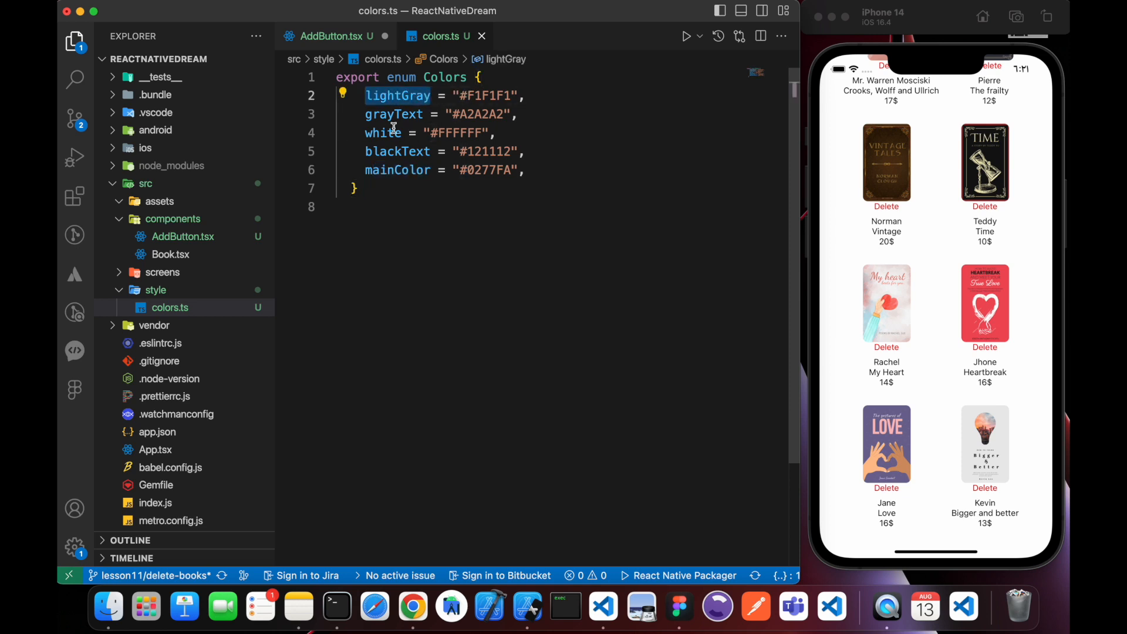
click(331, 36)
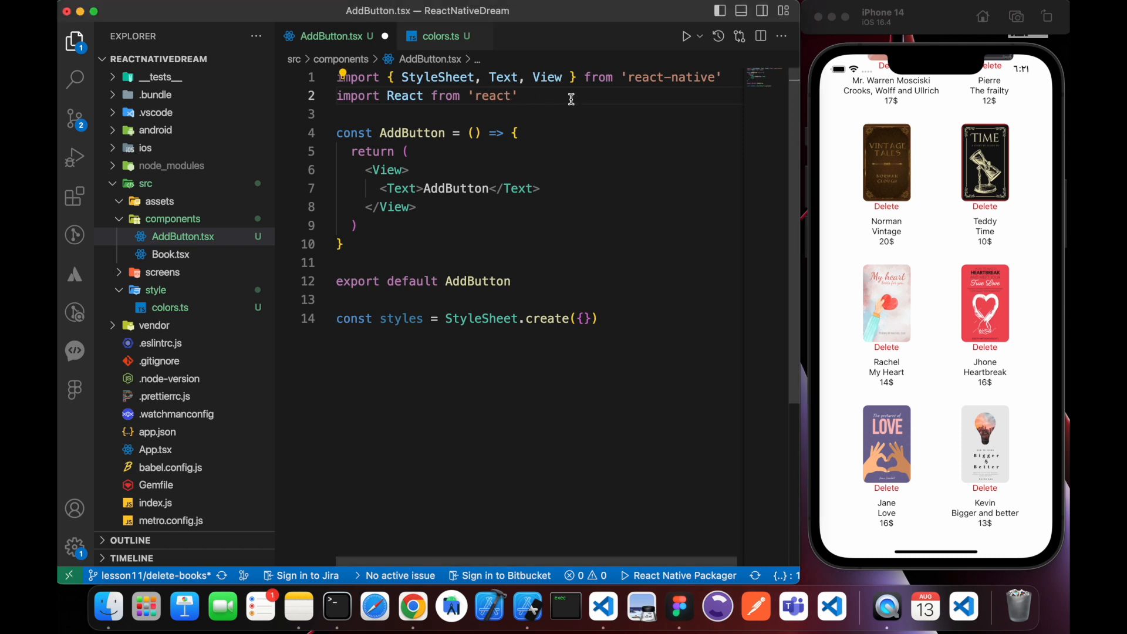
Import Colors from "../style/colors" in AddButton.tsx
text(import {)
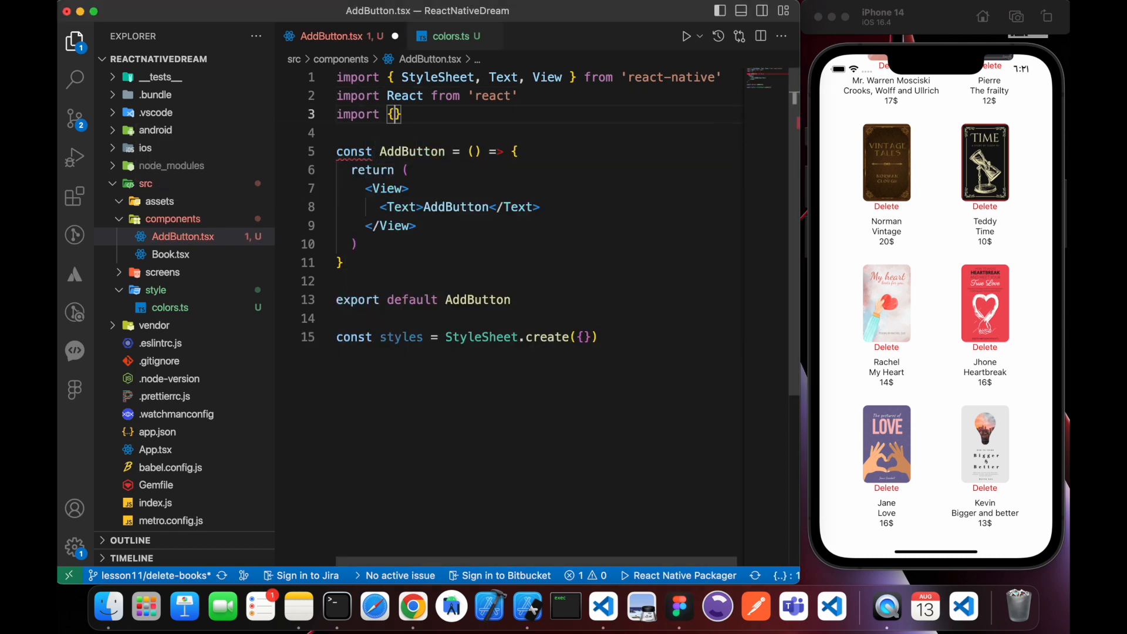
text(Colors)
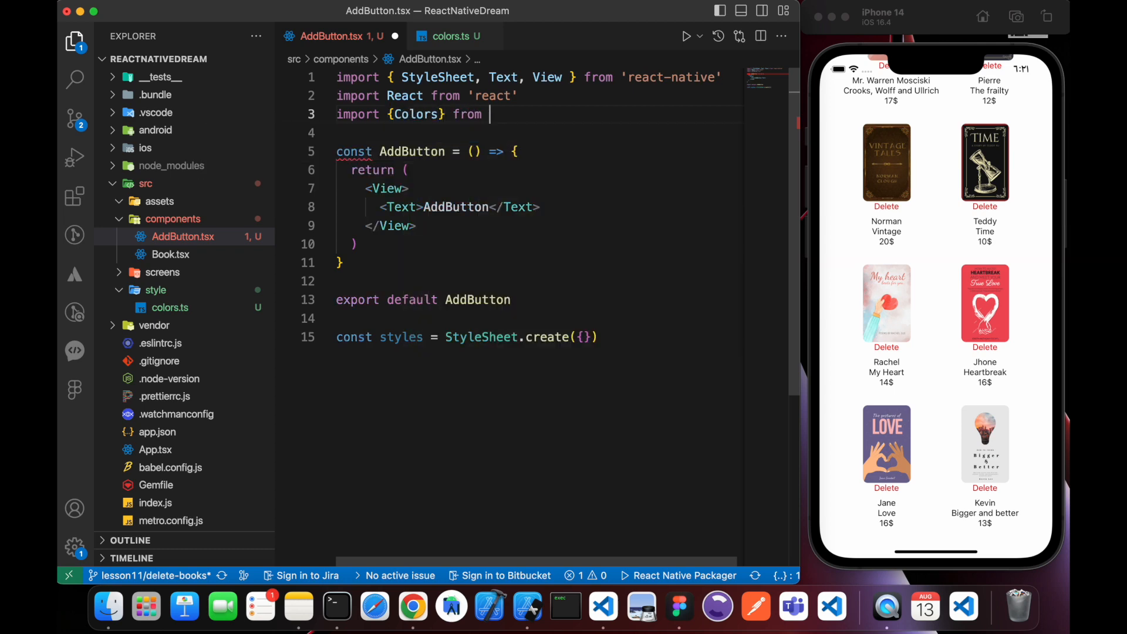
text(../s")
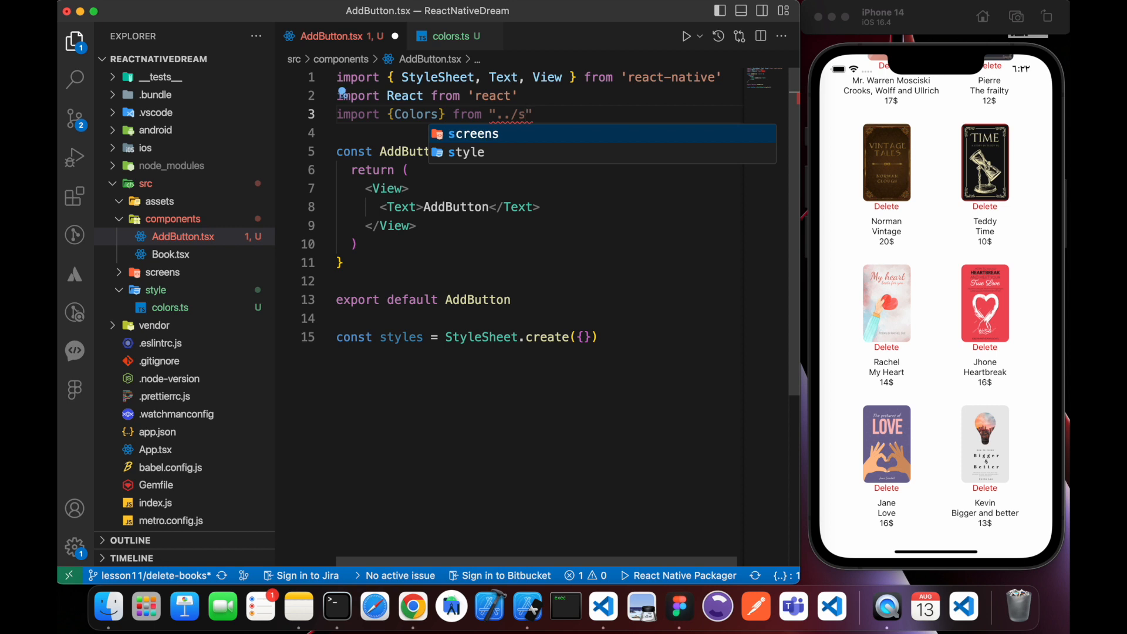
text(tyle/colors)
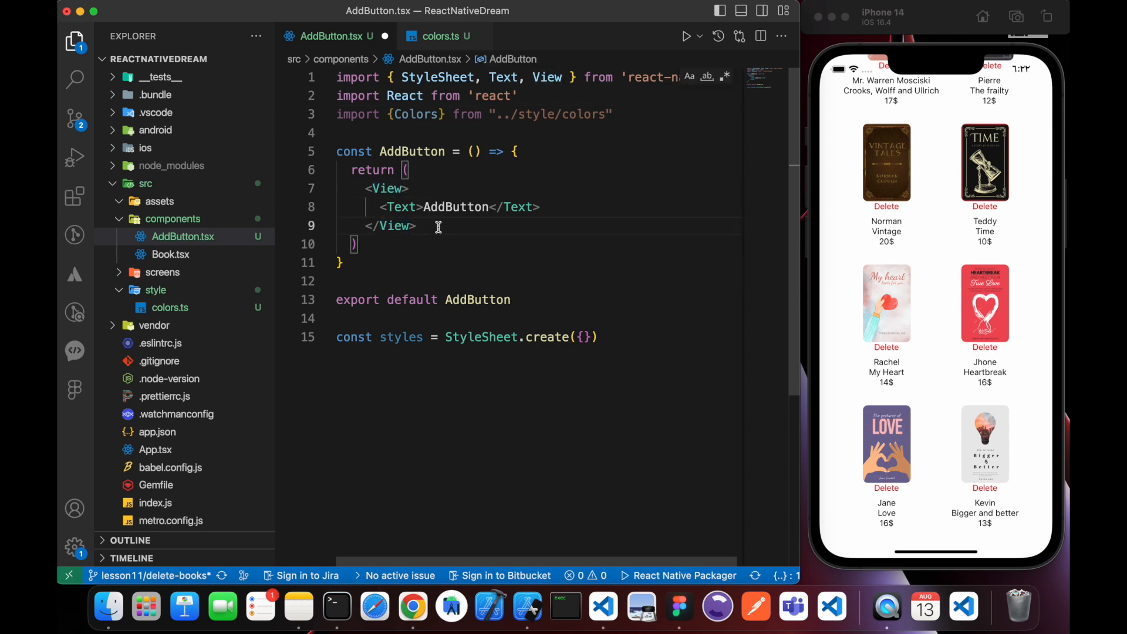
Replace View/Text with a TouchableOpacity wrapping an Image, adding a style prop
text(Touc)
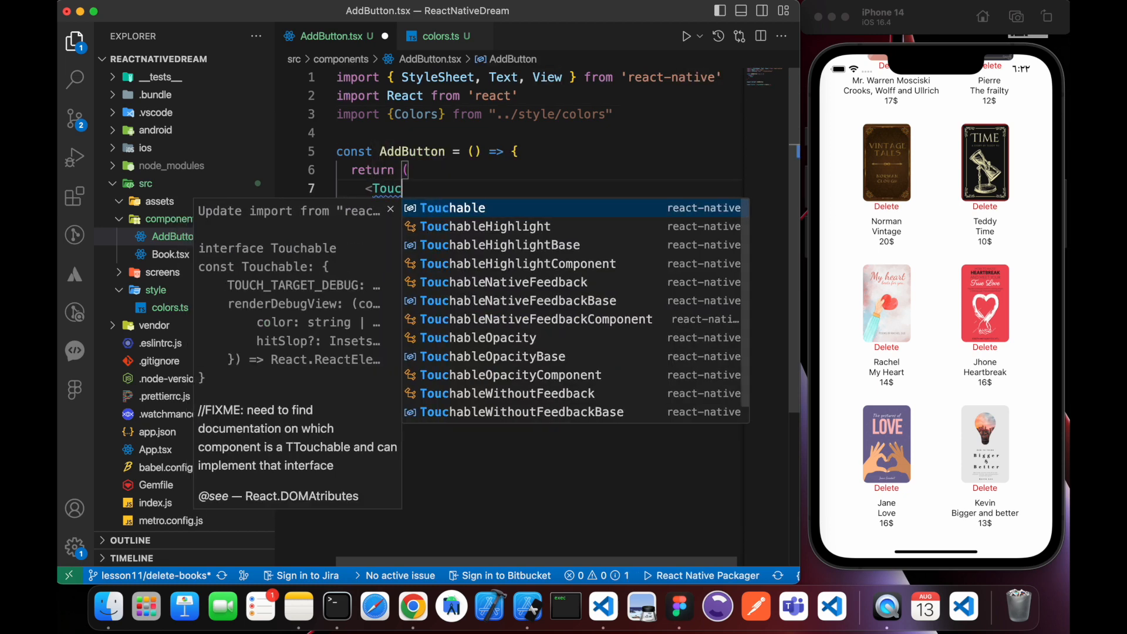
text(opac)
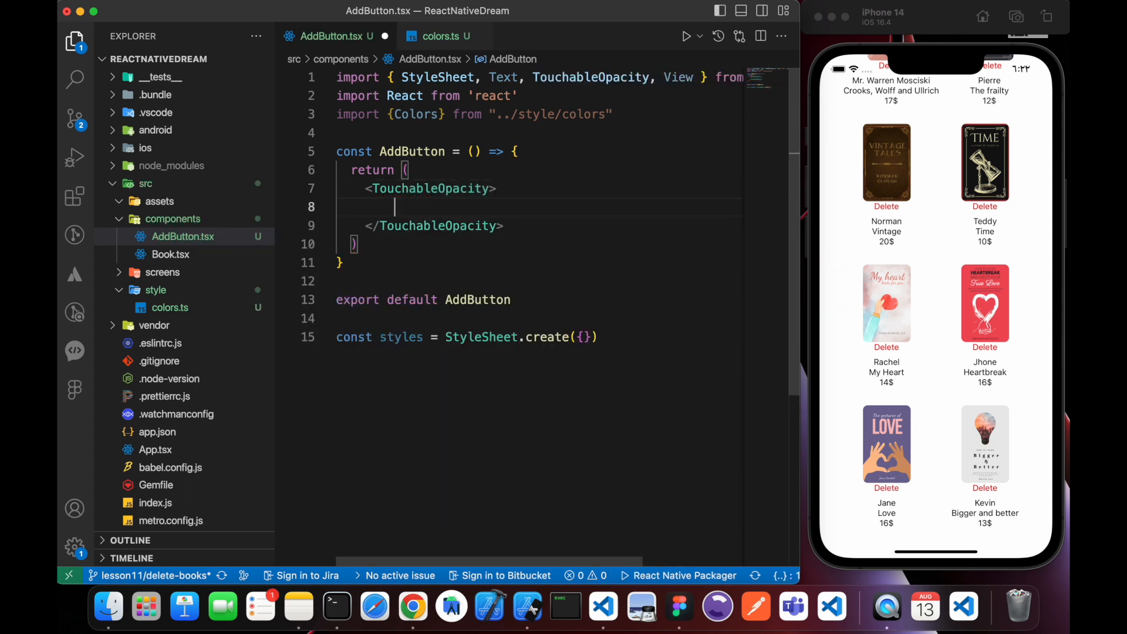
text(<Image)
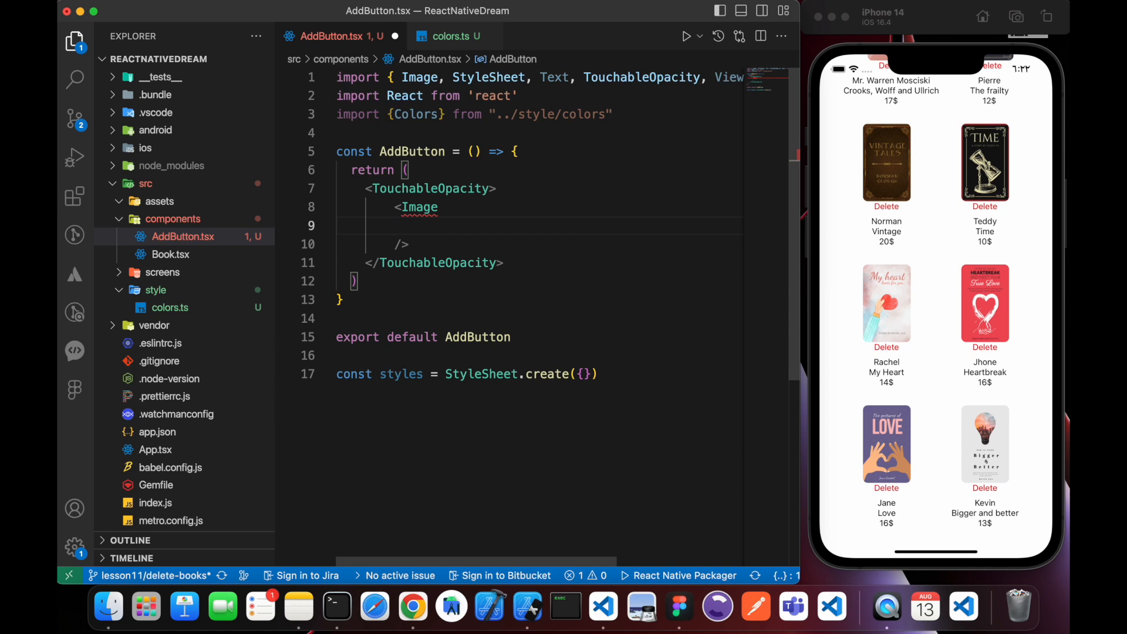
text(style={)
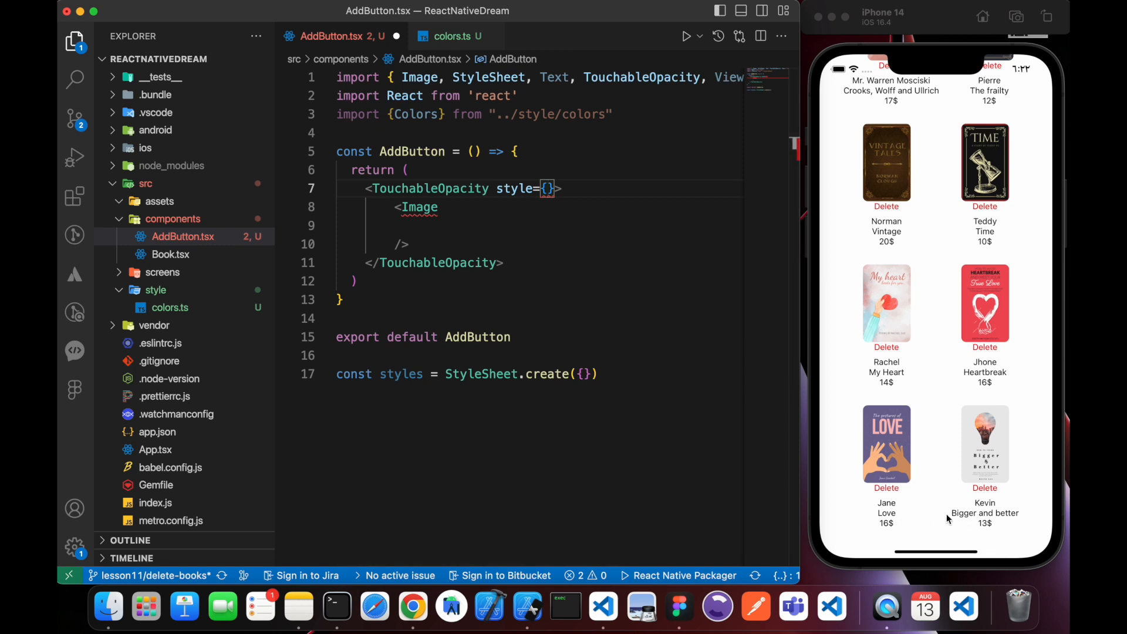
mouse_move(1007, 521)
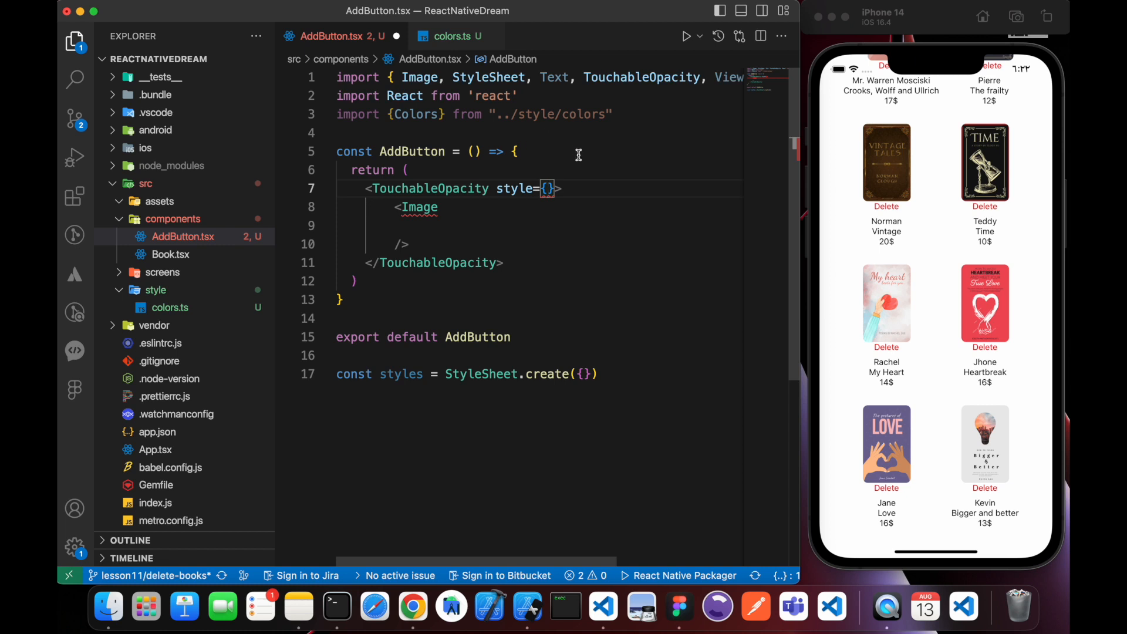
Add a cont style with position absolute, bottom 50 and alignSelf center
text(styles.)
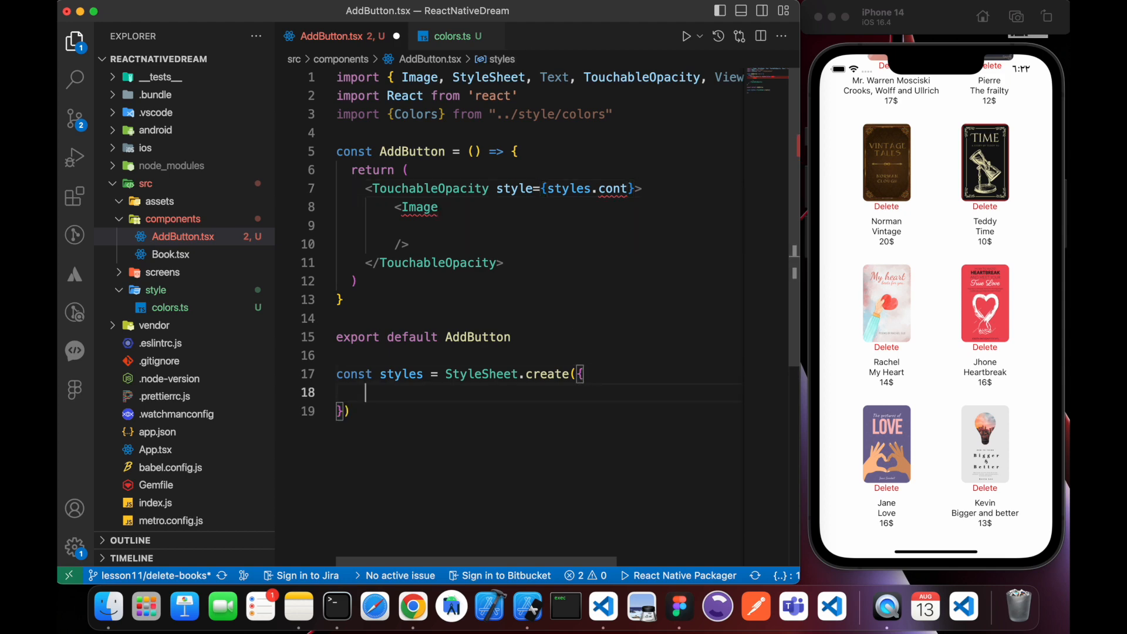
text(cont:{)
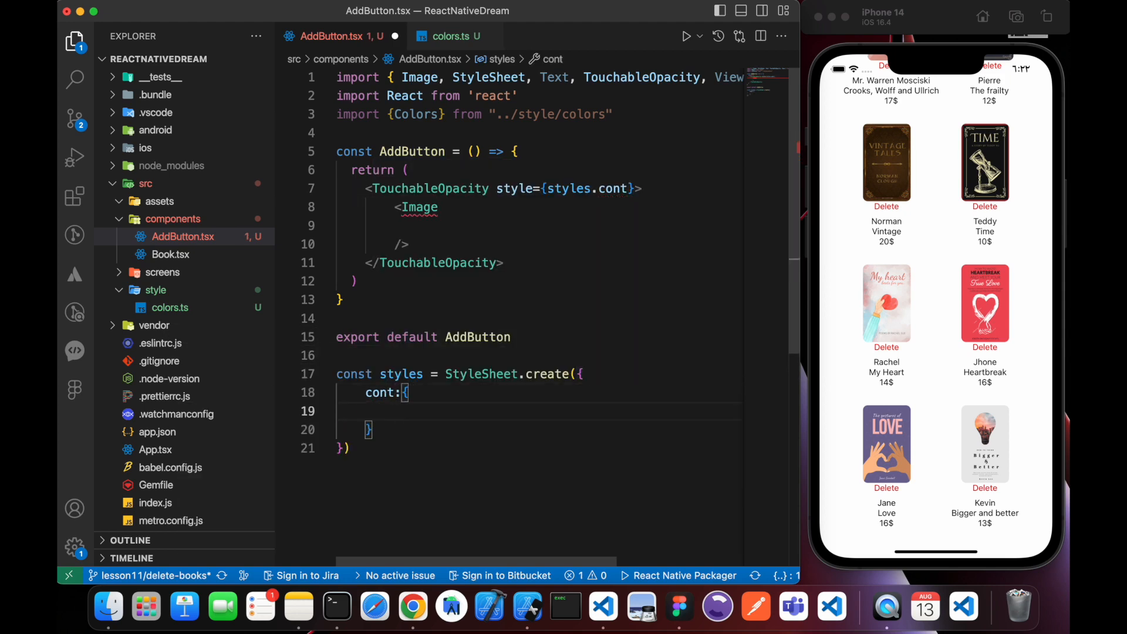
text(position: "absolute",)
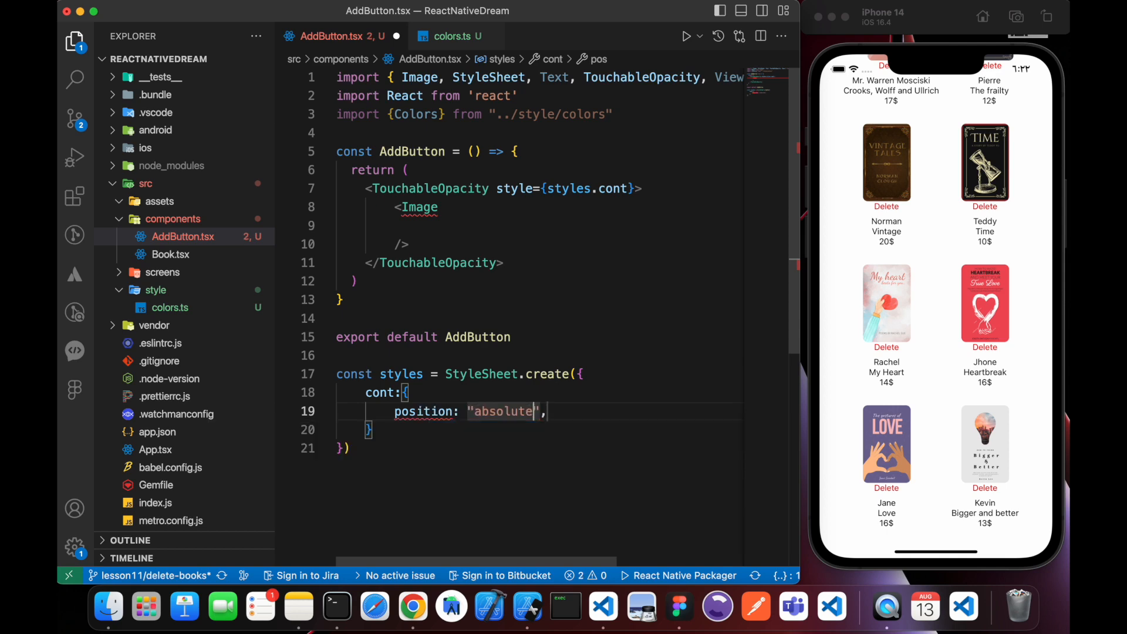
text(bo)
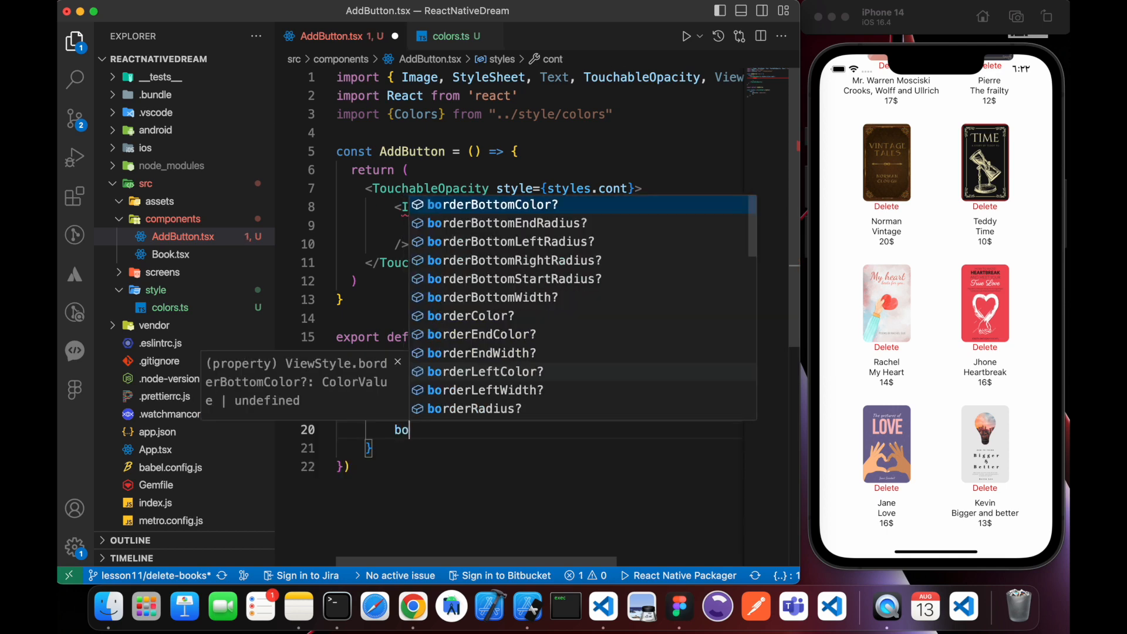
text(bottom:)
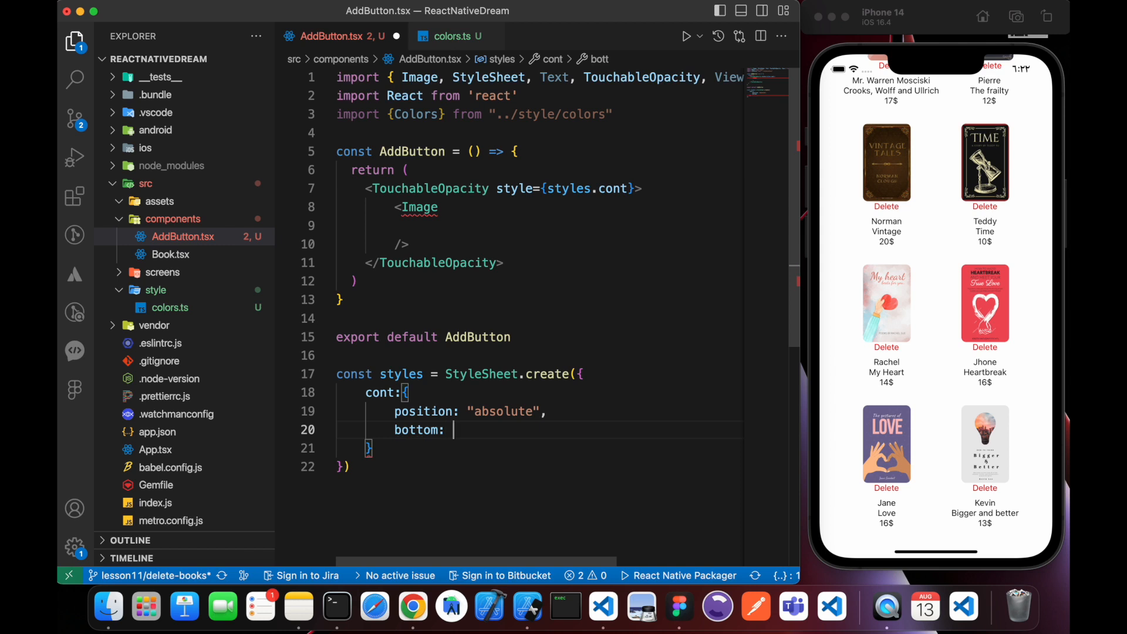
text(50,)
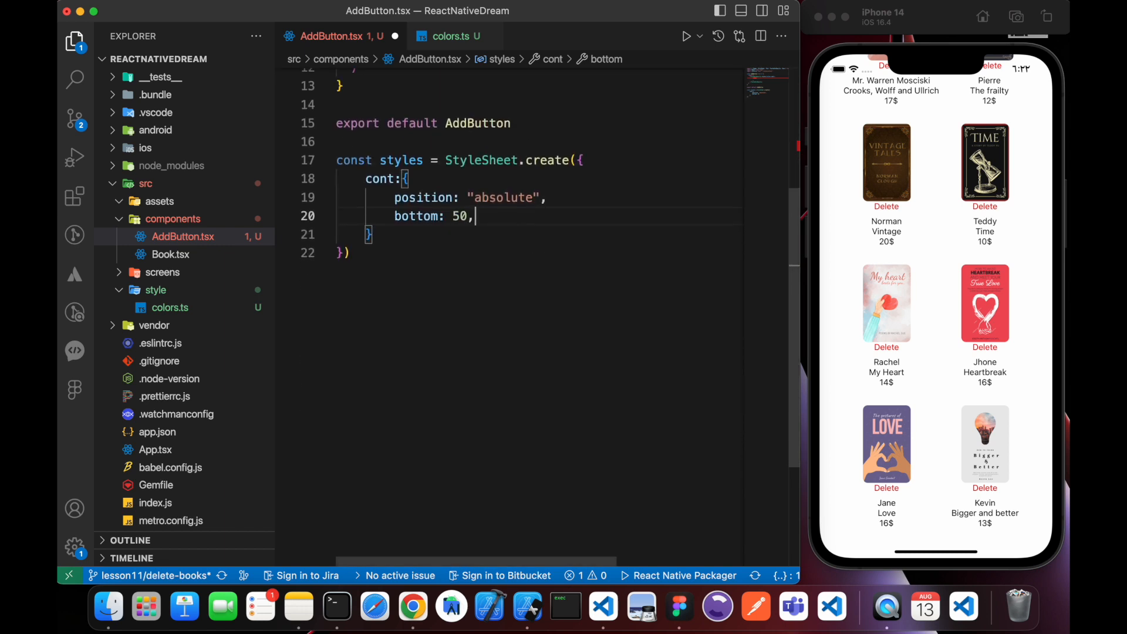
text(alignSelf:")
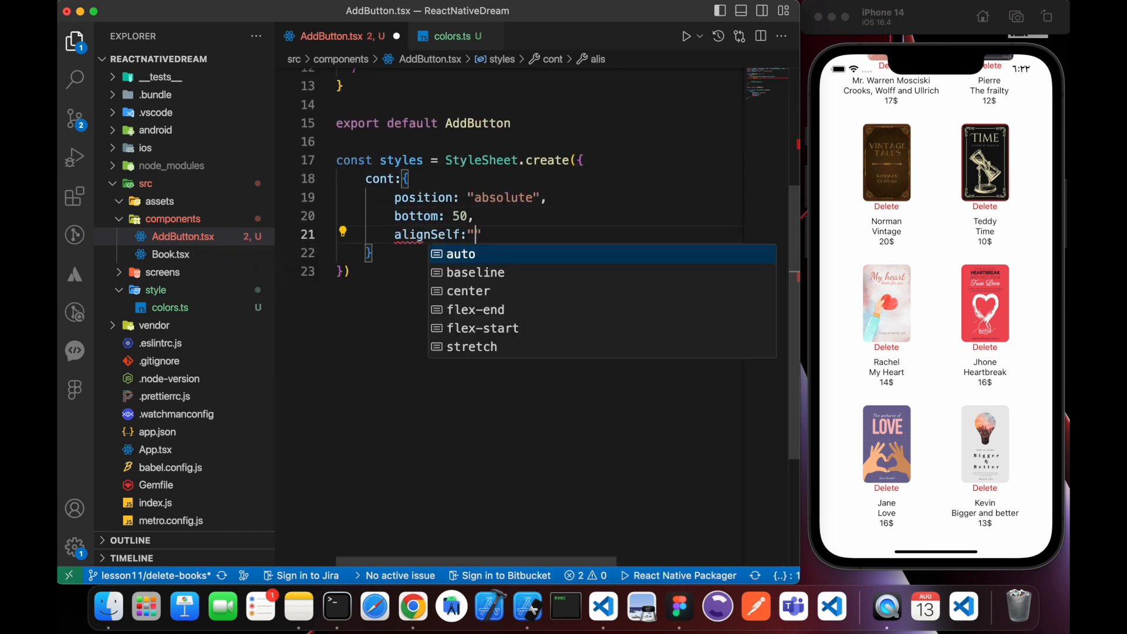
text(center)
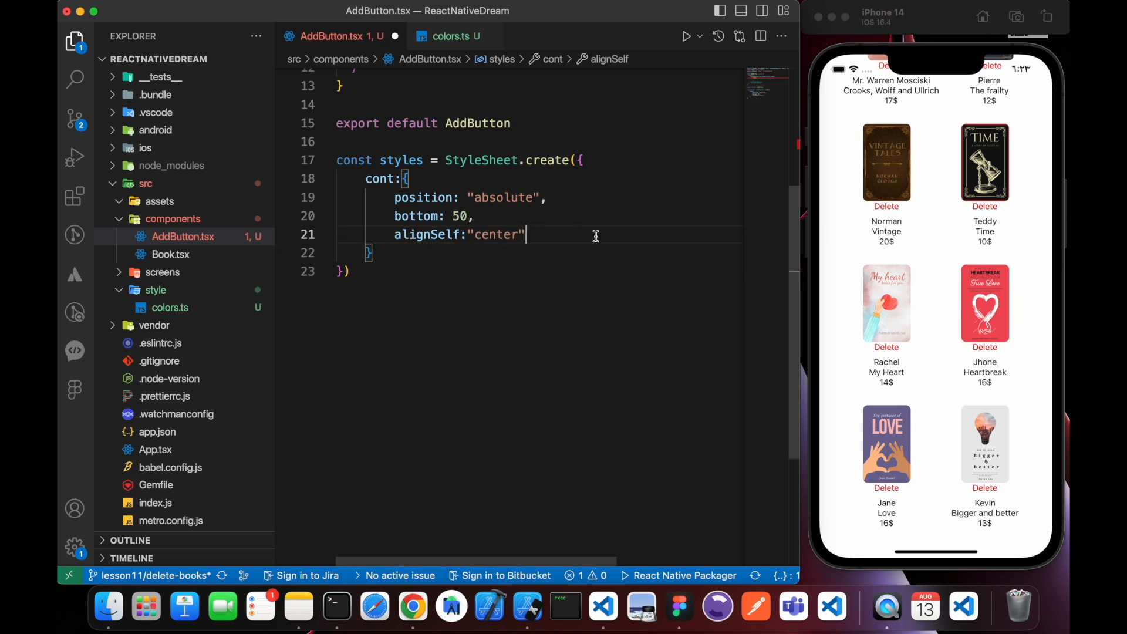
key(Enter)
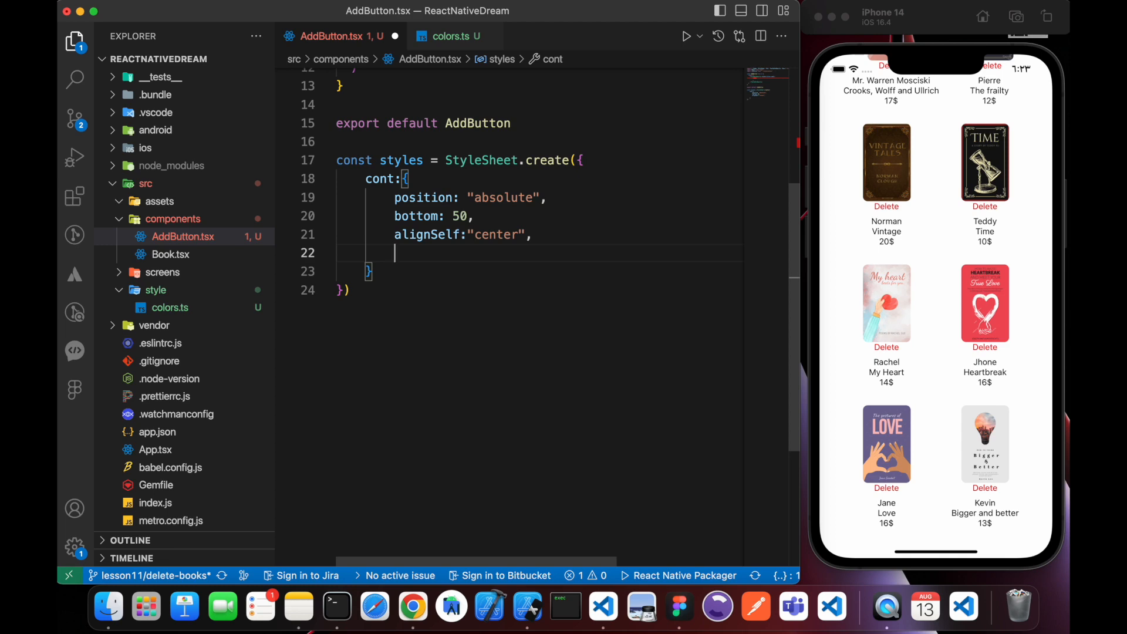
Give cont a mainColor background, zIndex 1, 60×60 size, borderRadius 30, justifyContent center
text(backgroundColor: Colors.mainColor,)
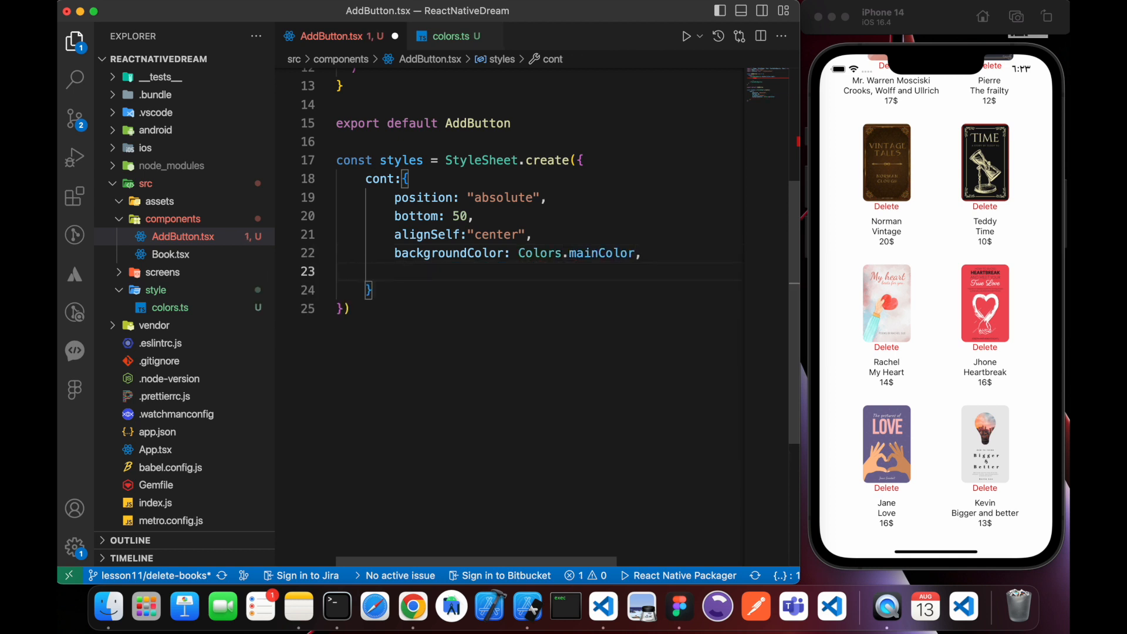
text(zIndex)
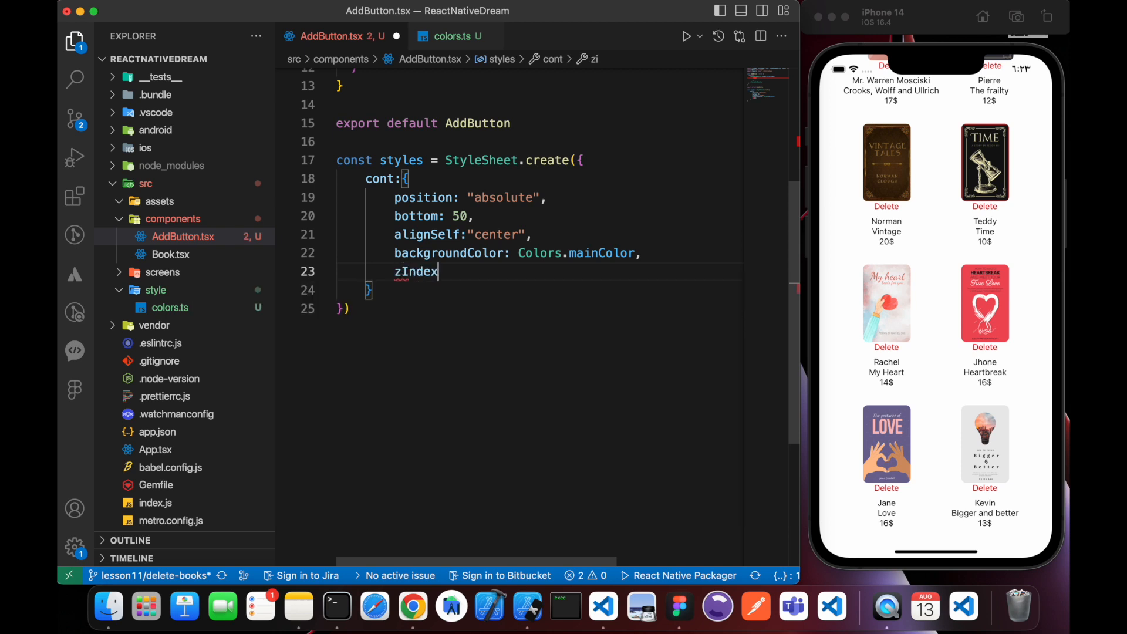
text(:1,)
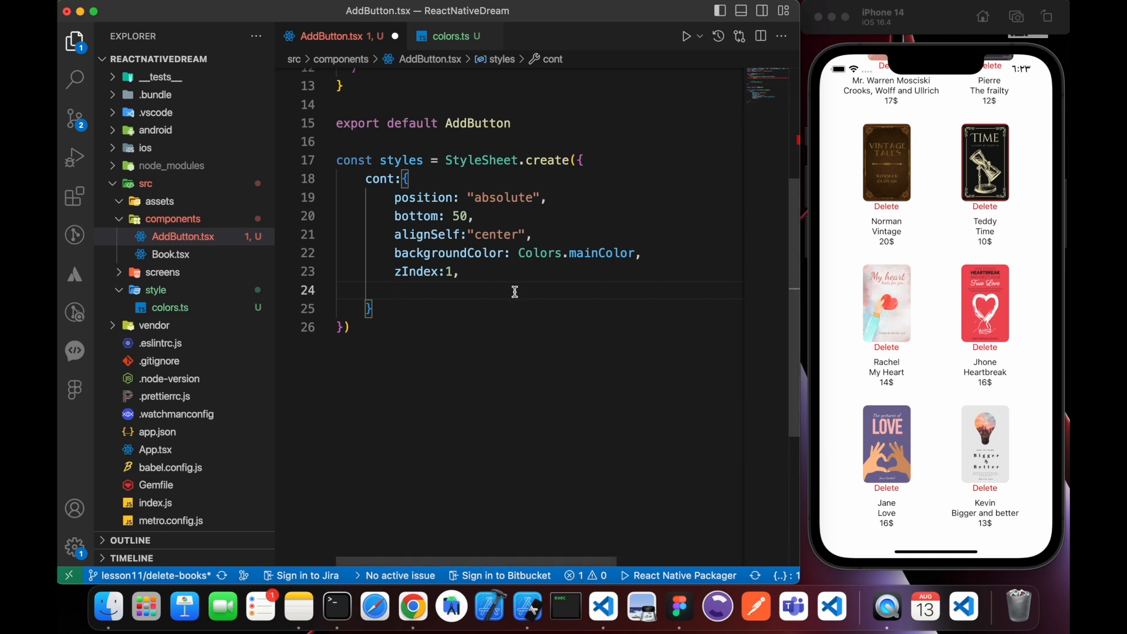
text(height: 60,)
text(width:)
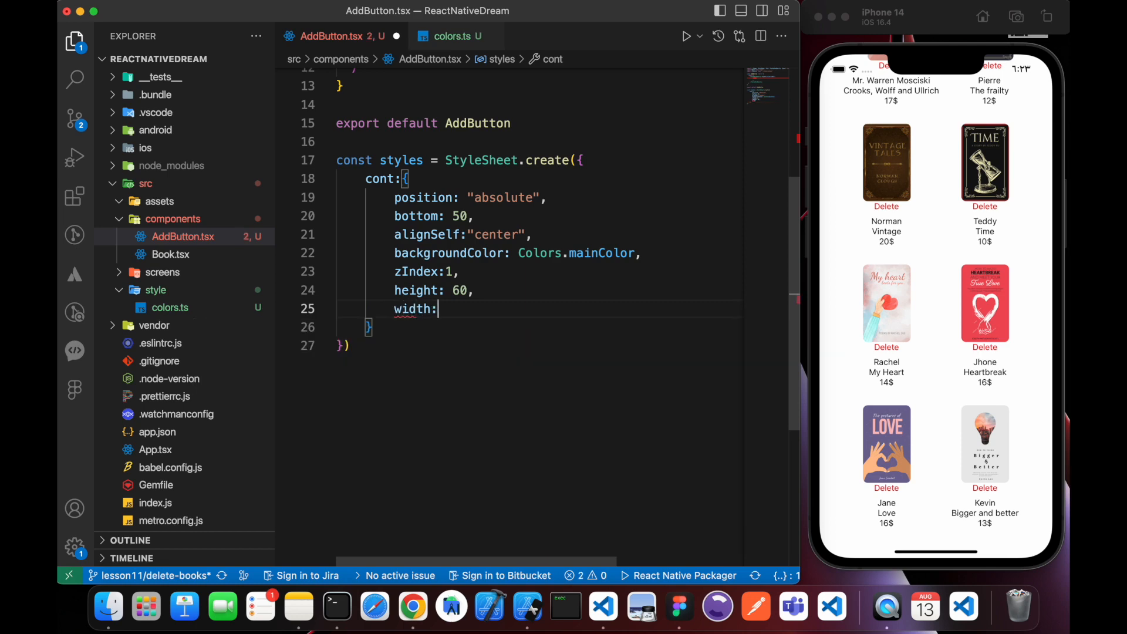
text(60,)
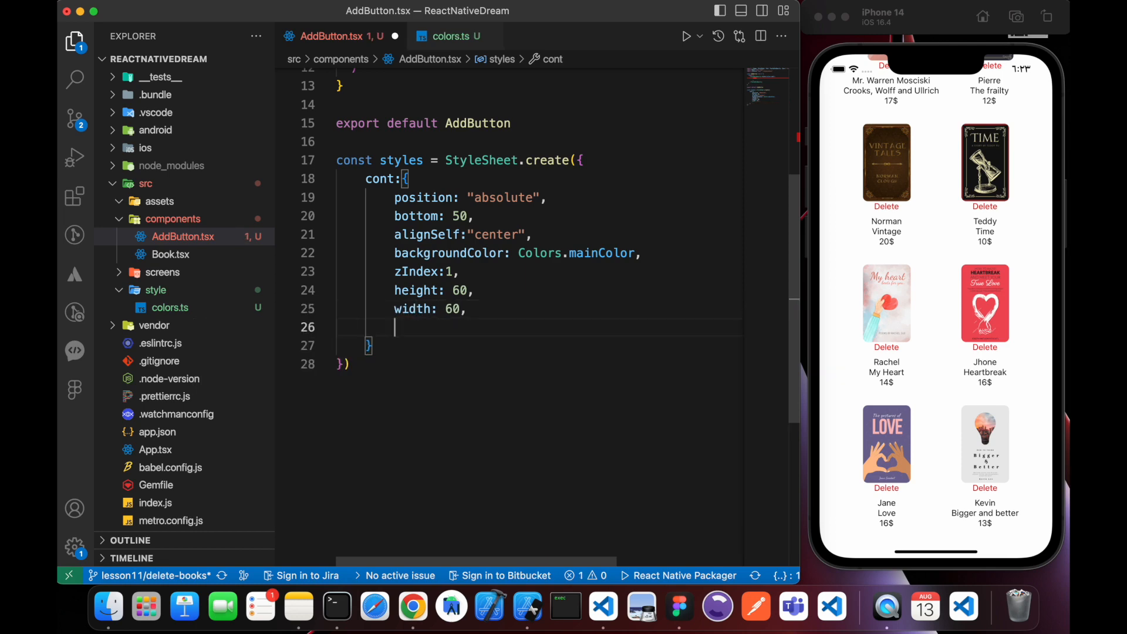
text(borderRadius:)
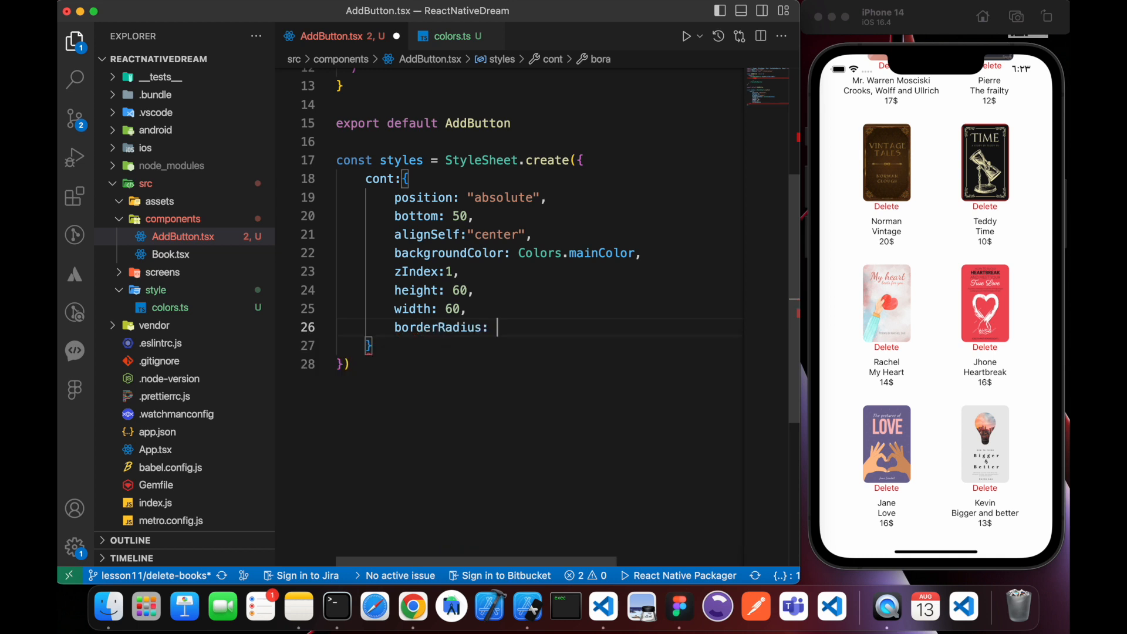
text(30,)
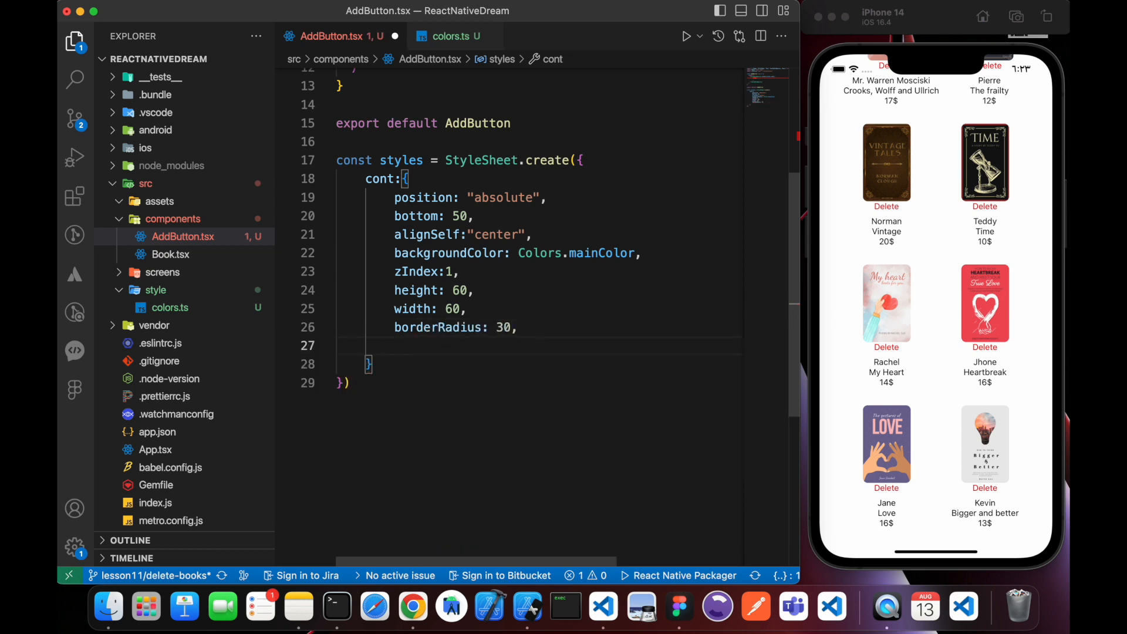
text(justifyContent:"center")
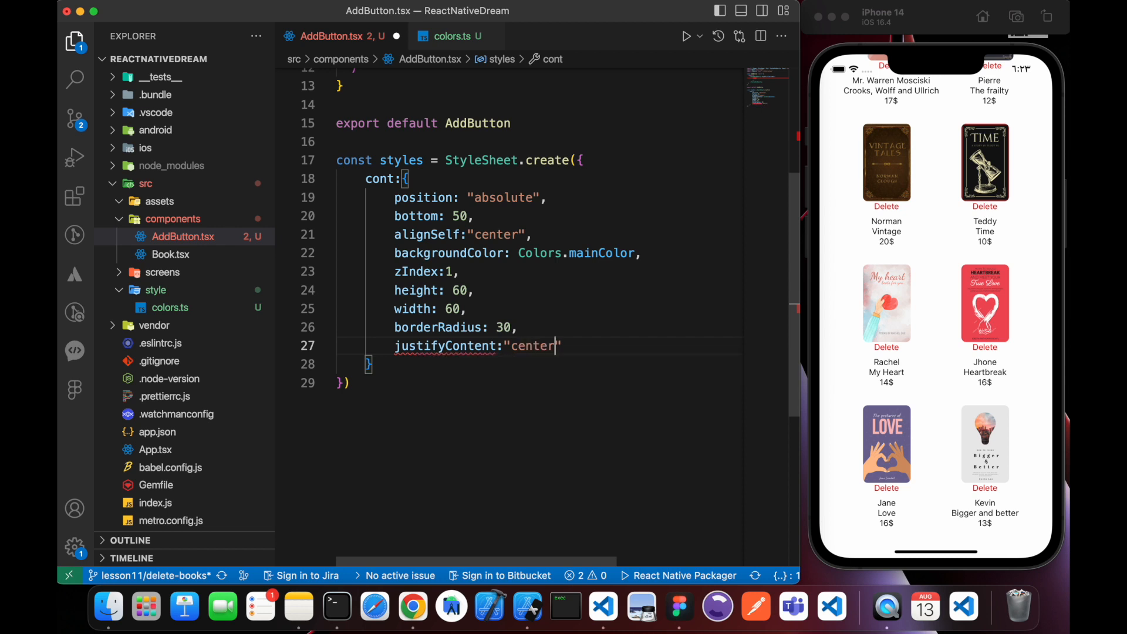
text(al)
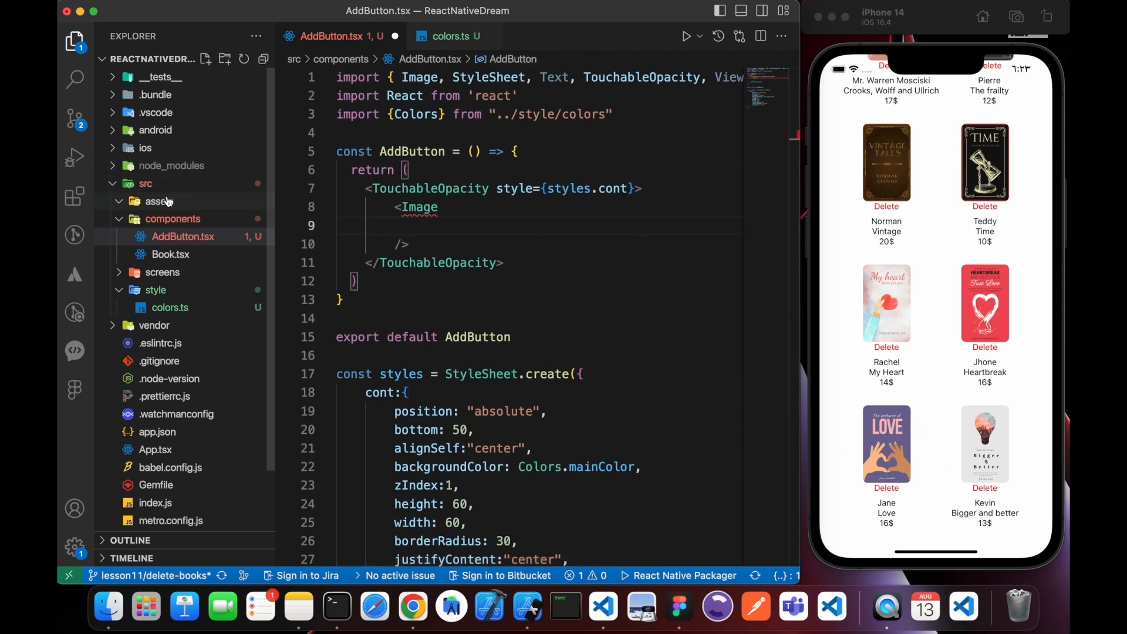
Create an icons folder under src/assets and copy plus.png into it via Finder
click(158, 201)
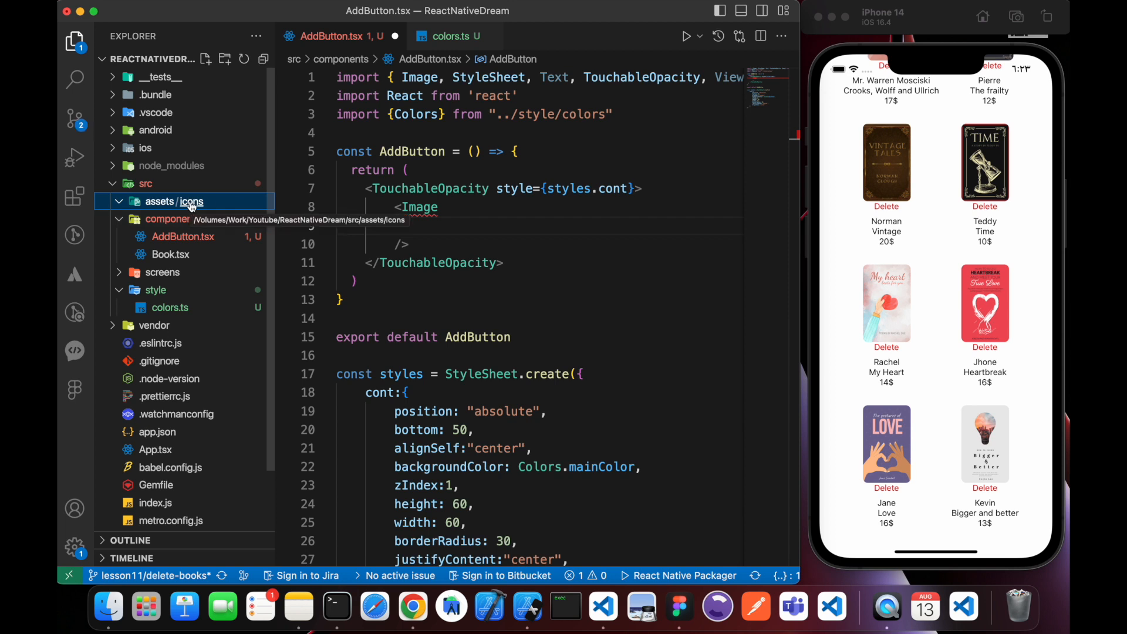
click(172, 201)
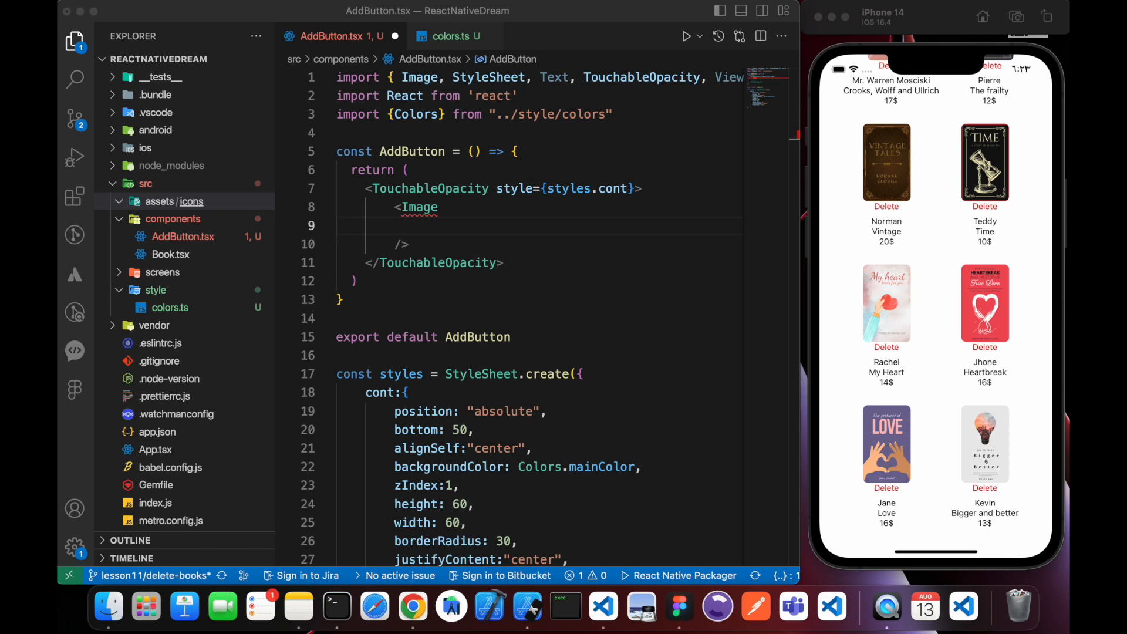
click(709, 205)
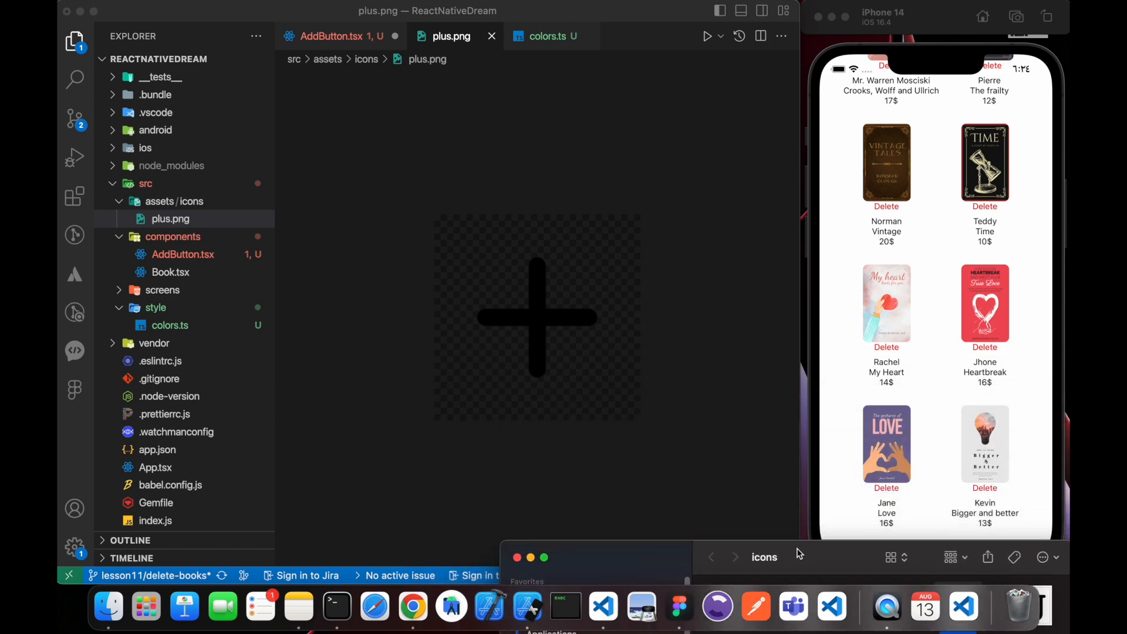
click(329, 36)
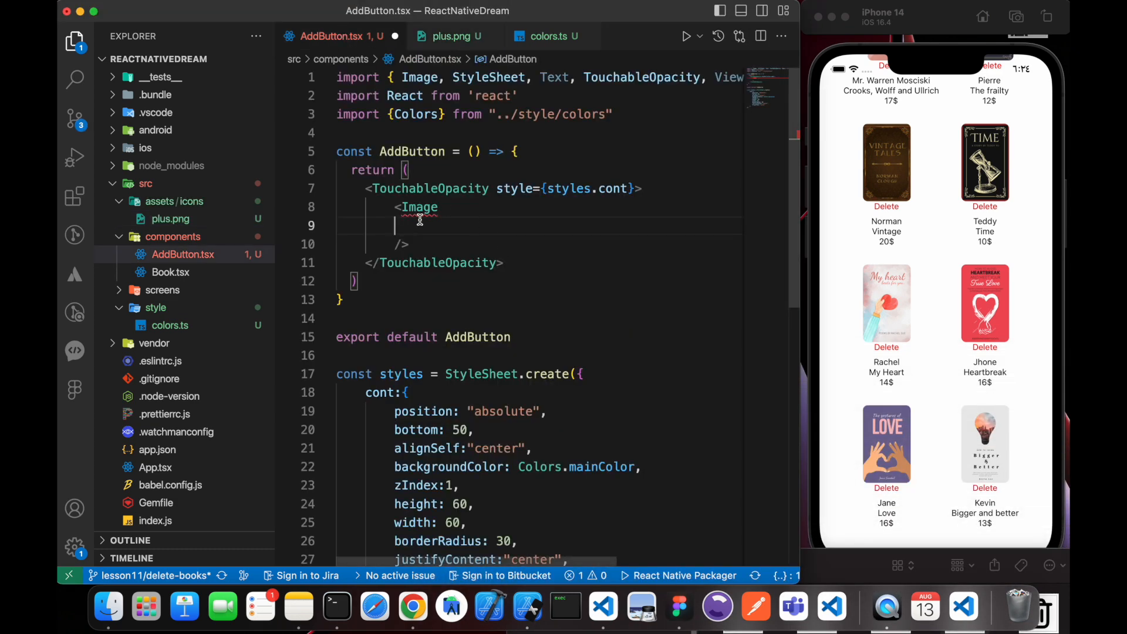
Set the Image source to require("../assets/icons/plus.png")
text(source={})
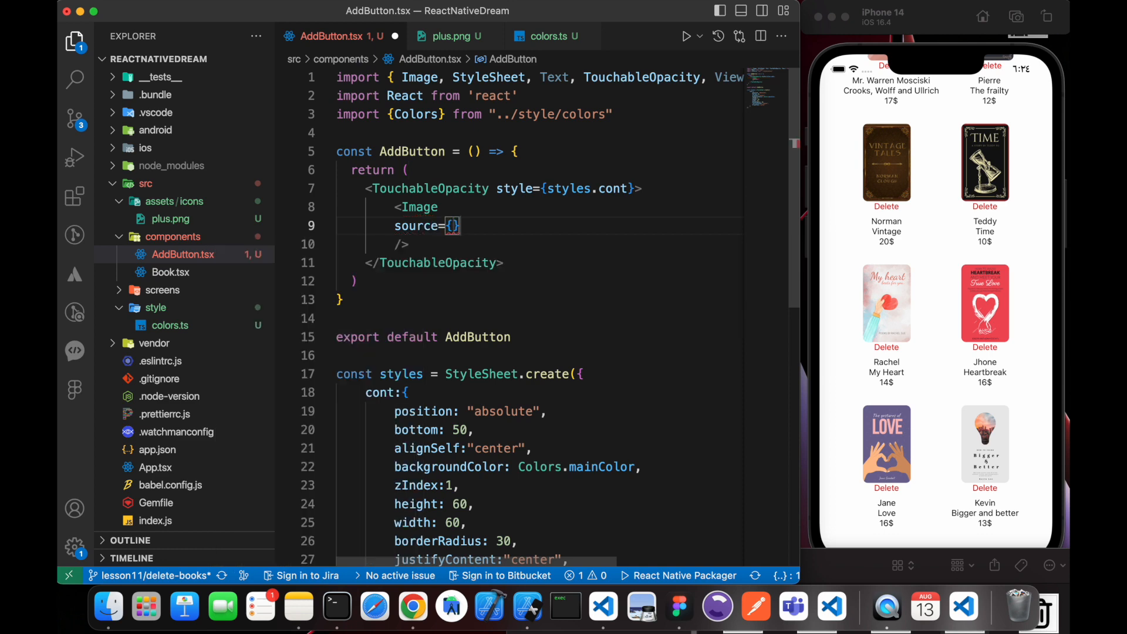
text(requi)
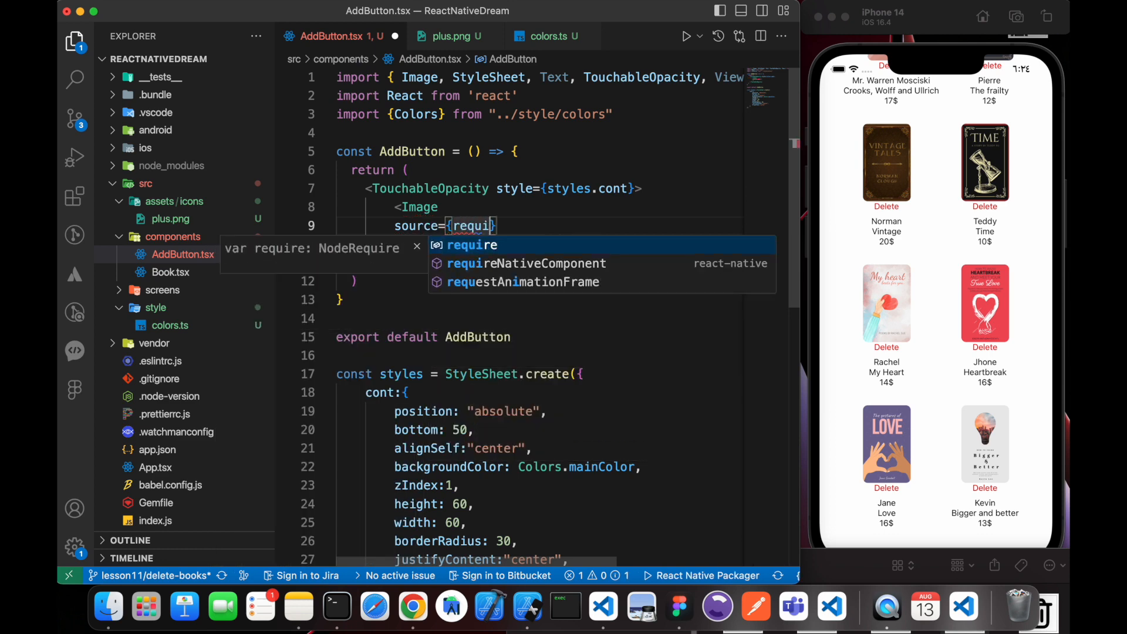
key(Tab)
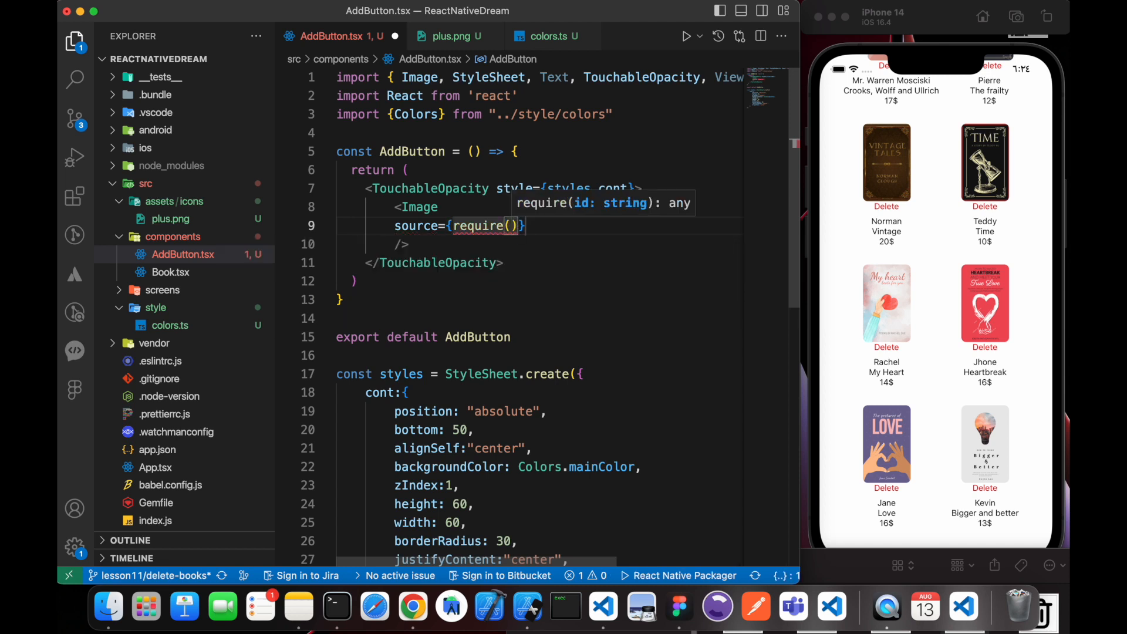
text(".")
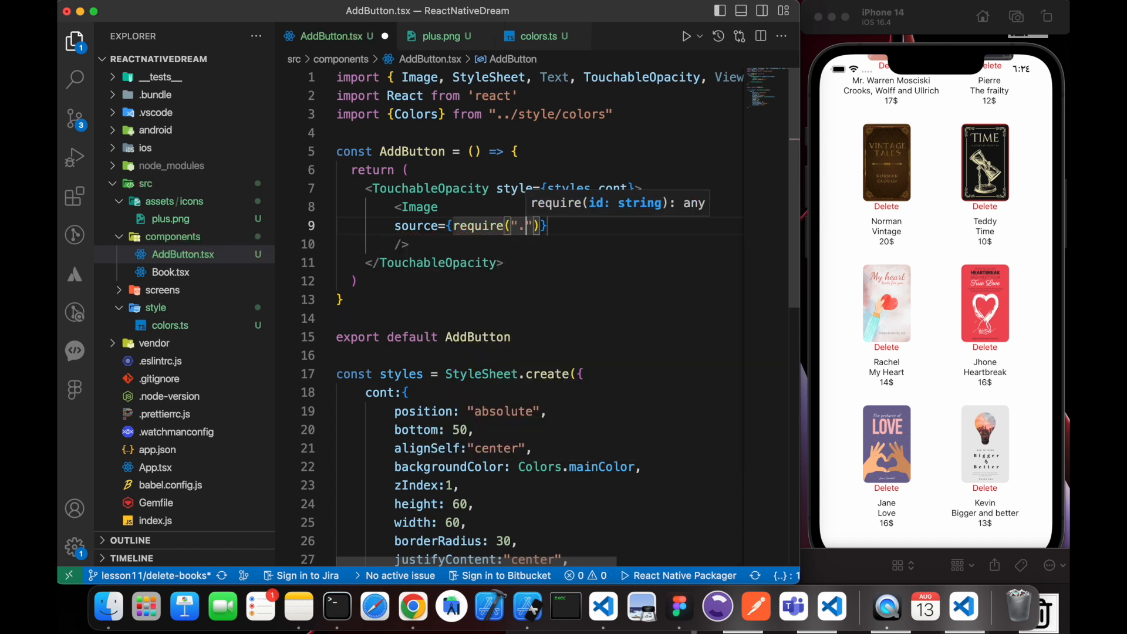
text(../assets)
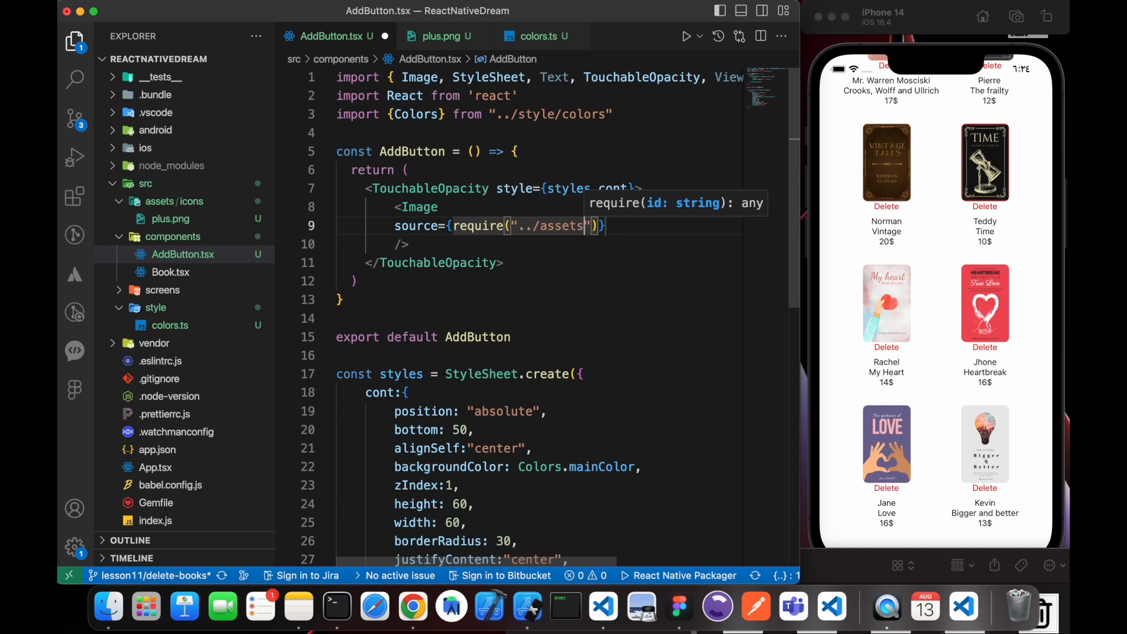
text(icons/)
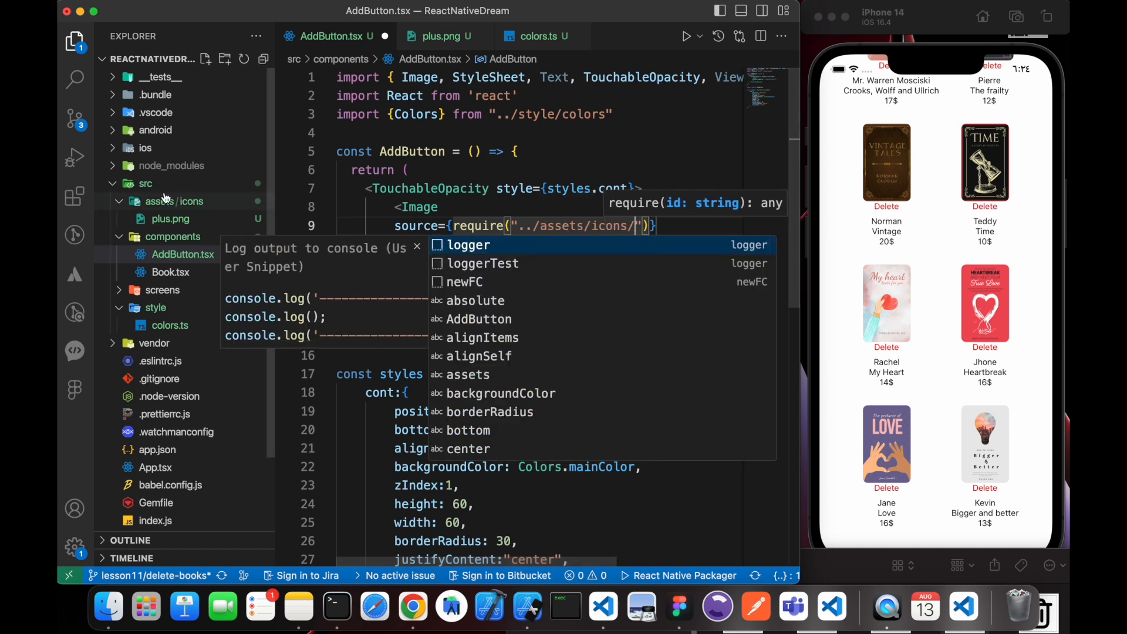
text(plu)
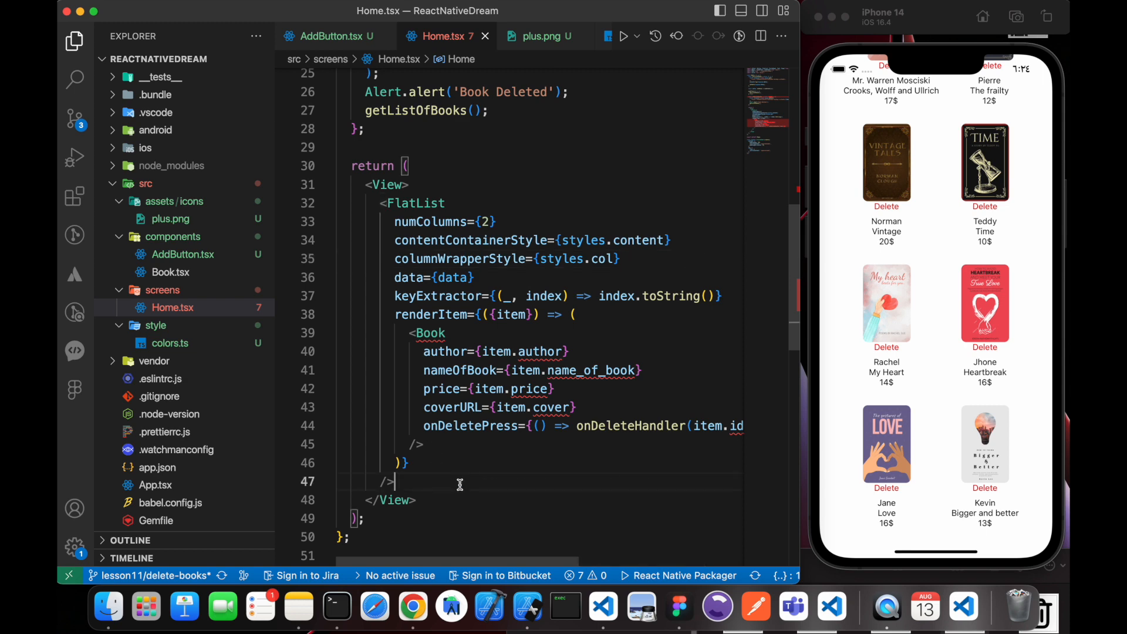
Add <AddButton /> below the FlatList in Home.tsx
text(<AddButton />)
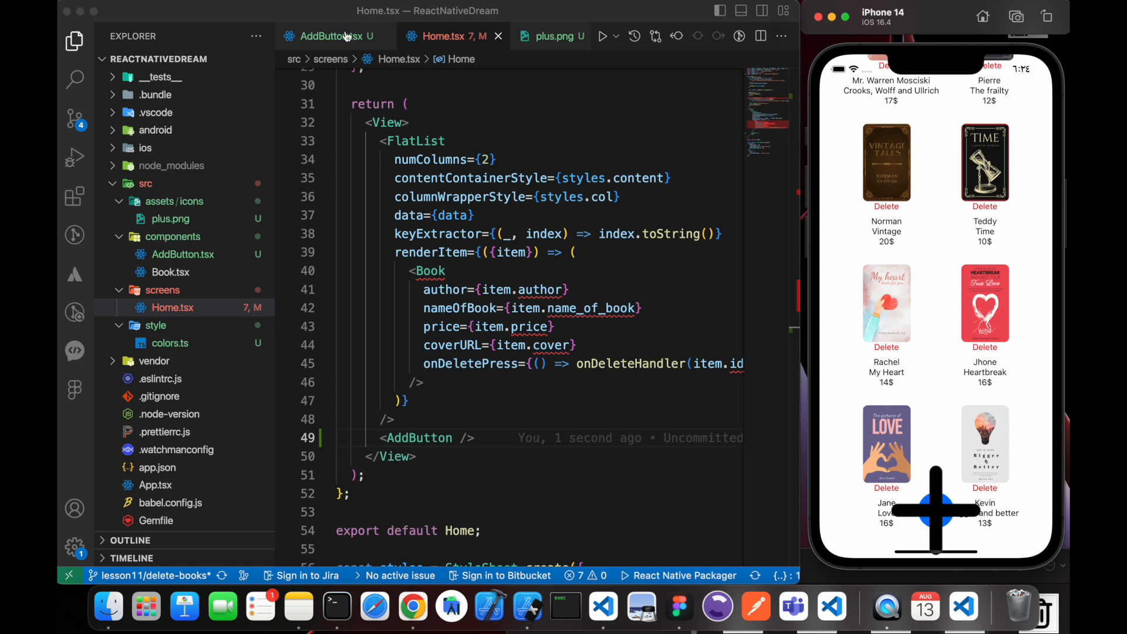
click(327, 36)
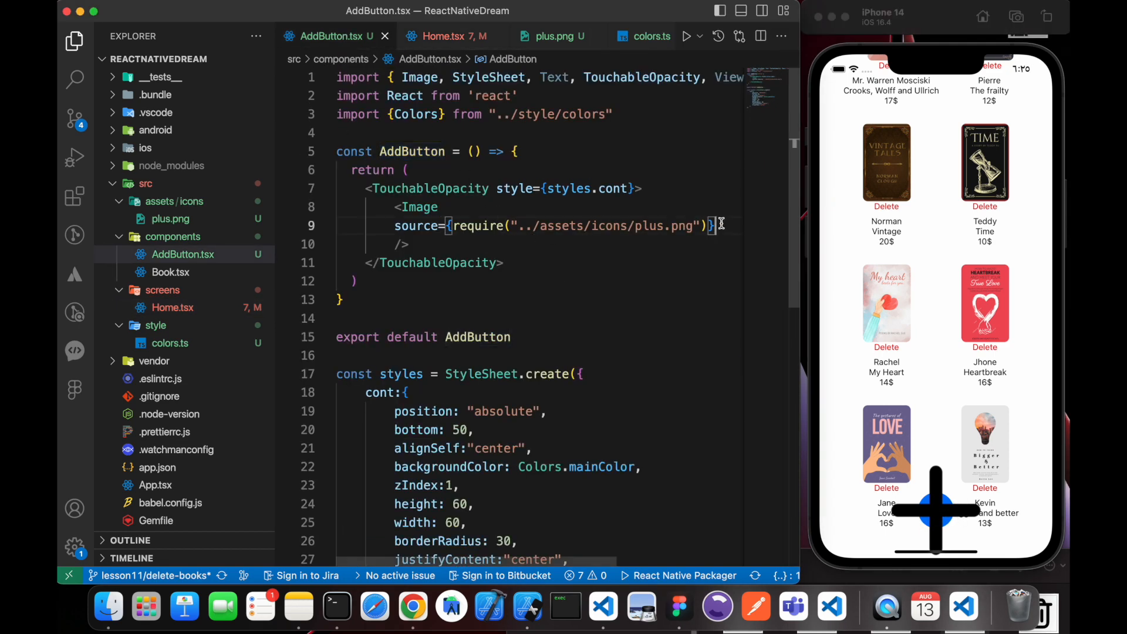
Give the Image style={styles.image} with tintColor Colors.white, and save
text(style)
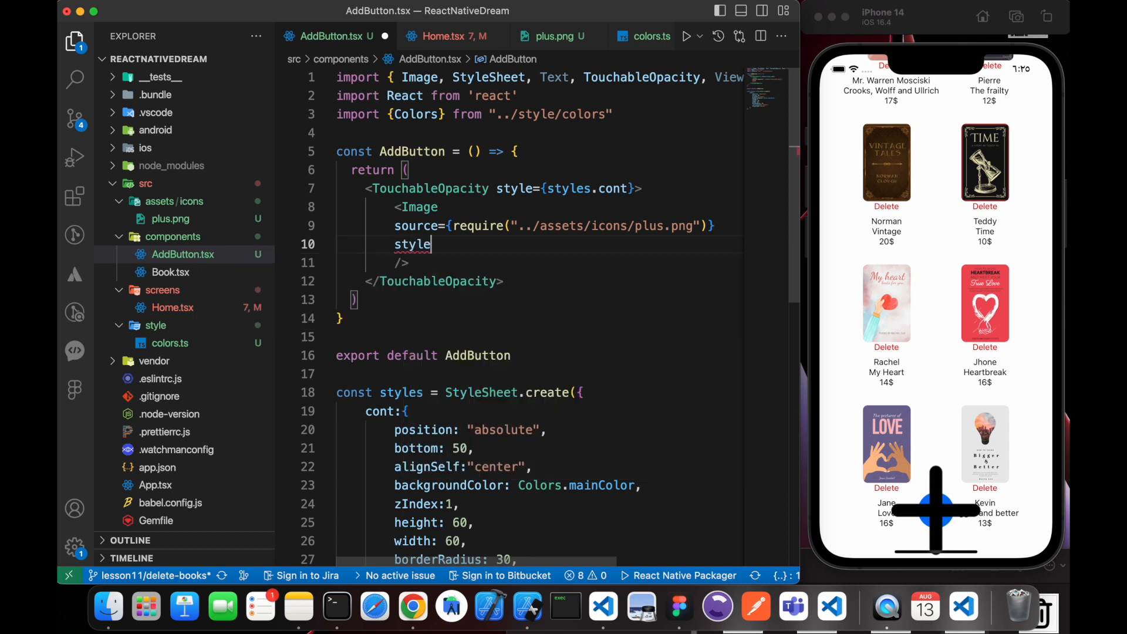
text(={styles.)
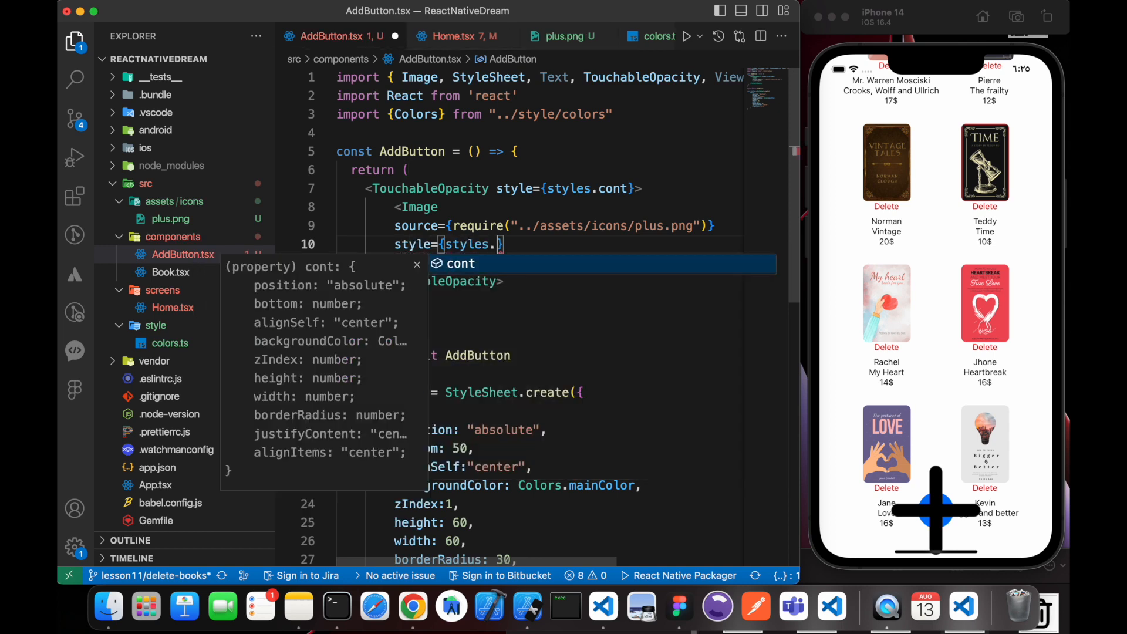
text(image)
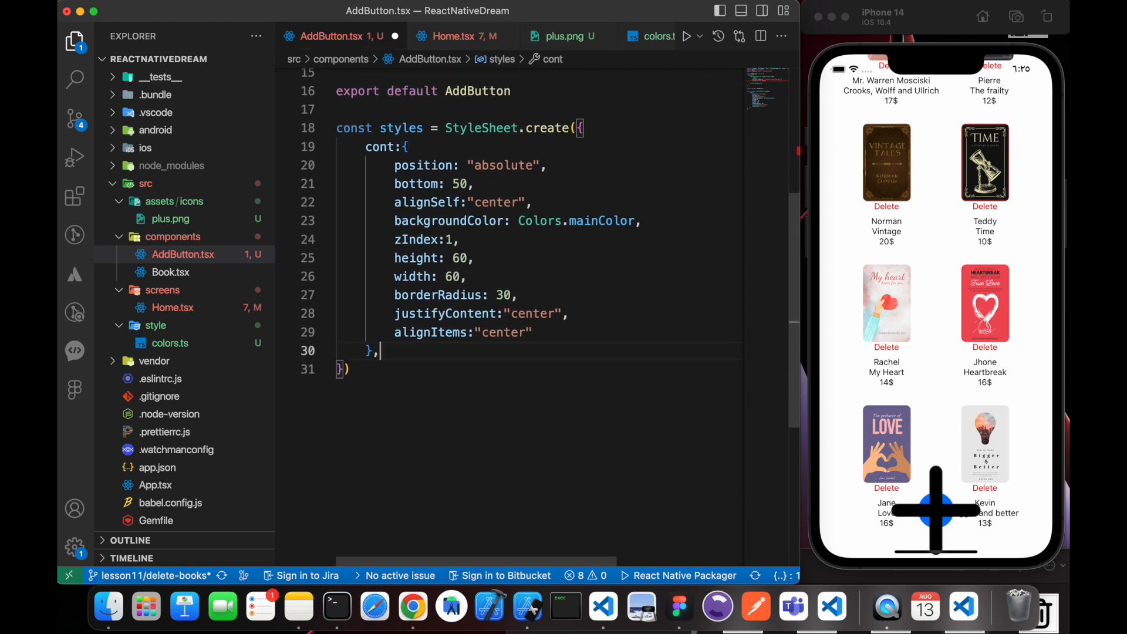
text(ima)
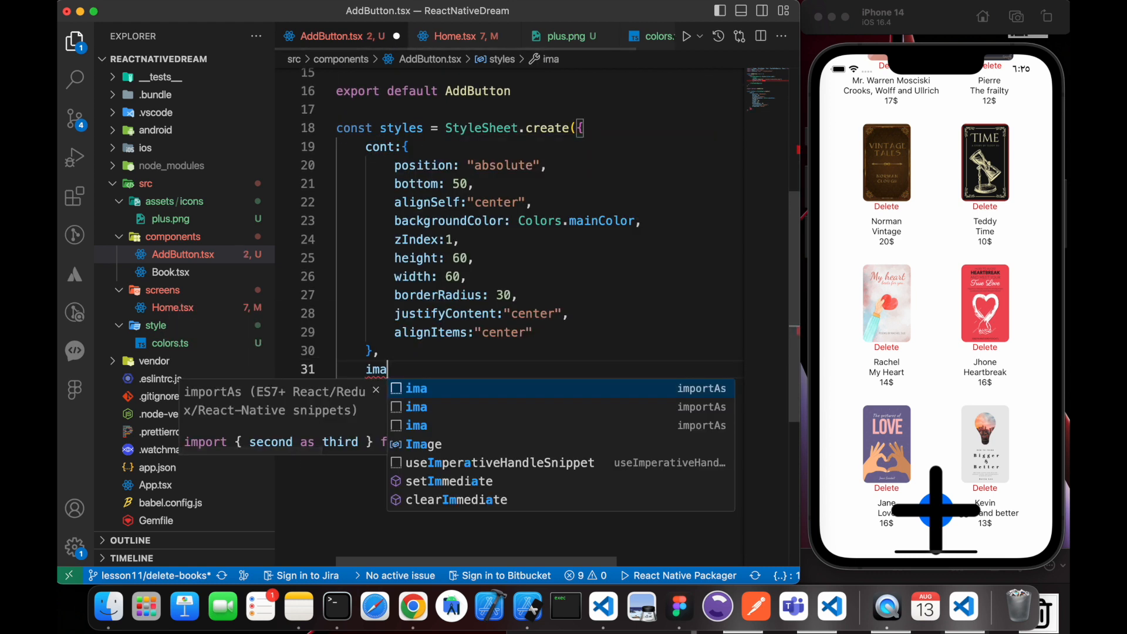
text(ge:{)
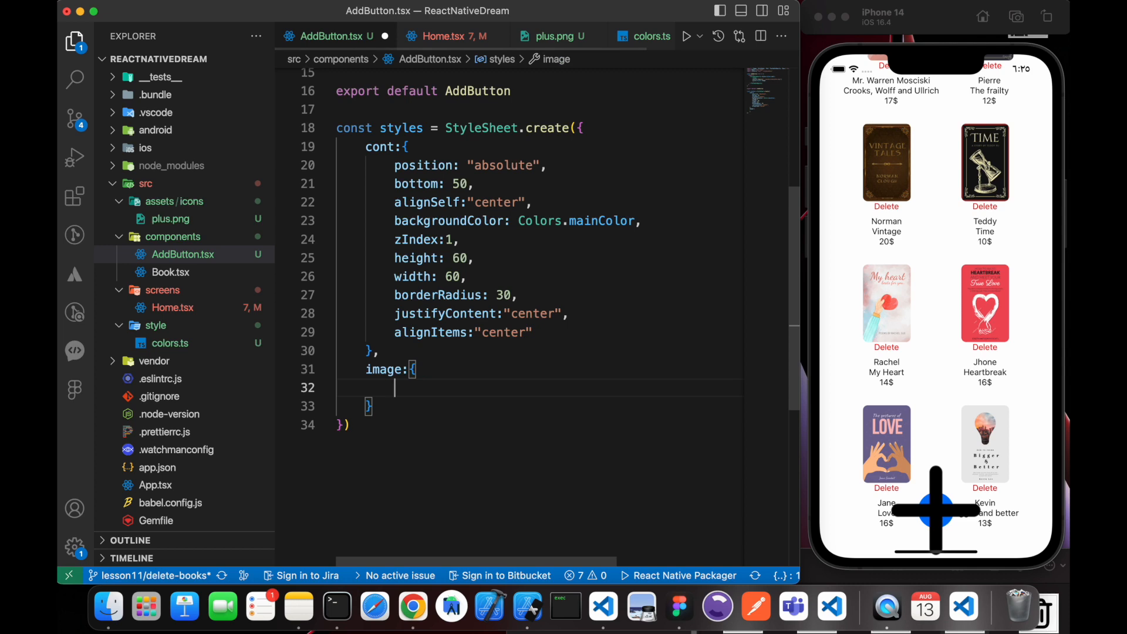
text(tim)
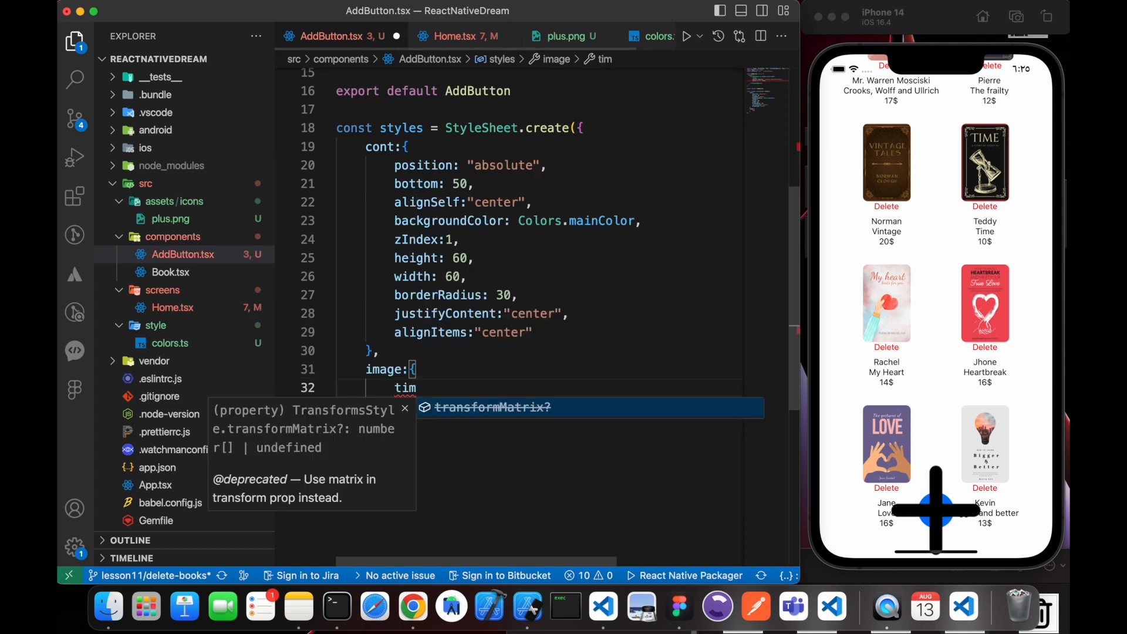
text(tintColor:)
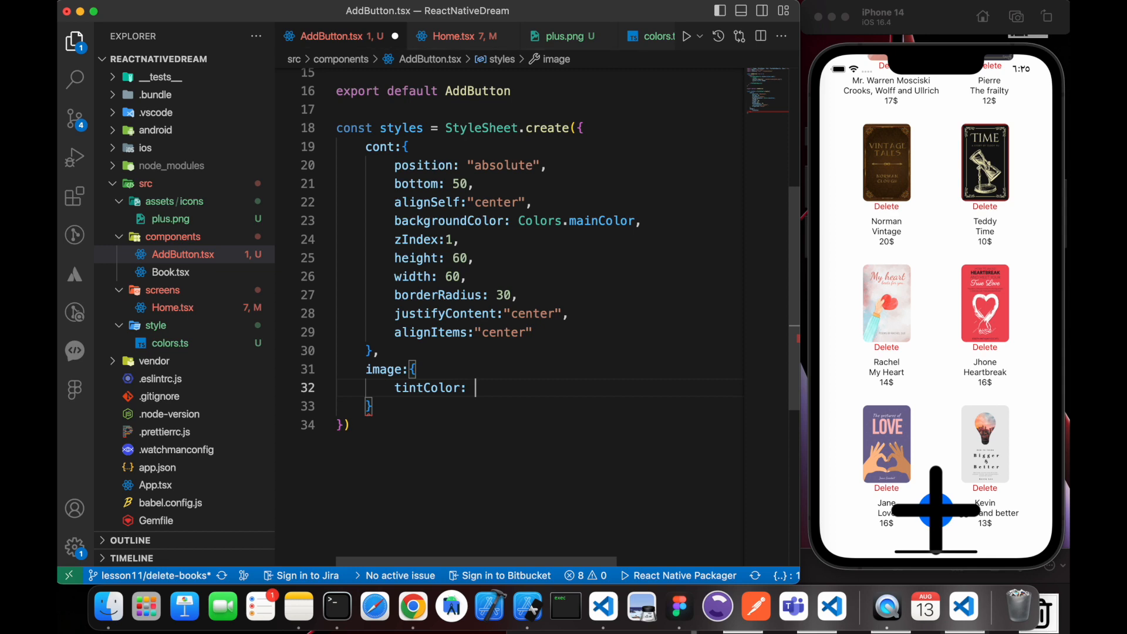
text(colo)
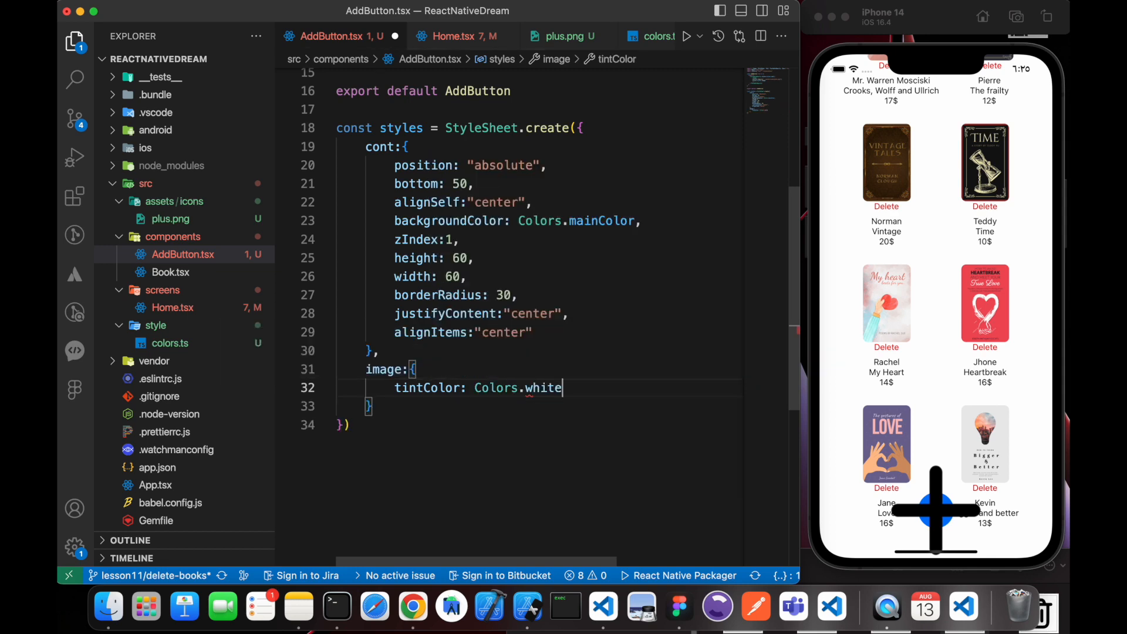
key(cmd+s)
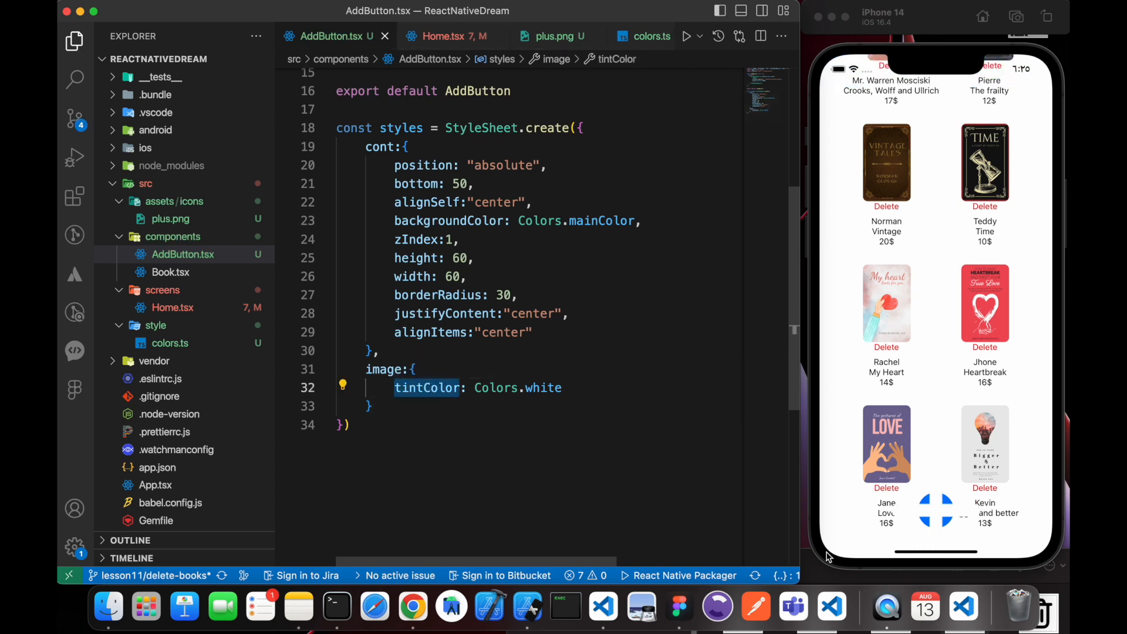
mouse_move(959, 513)
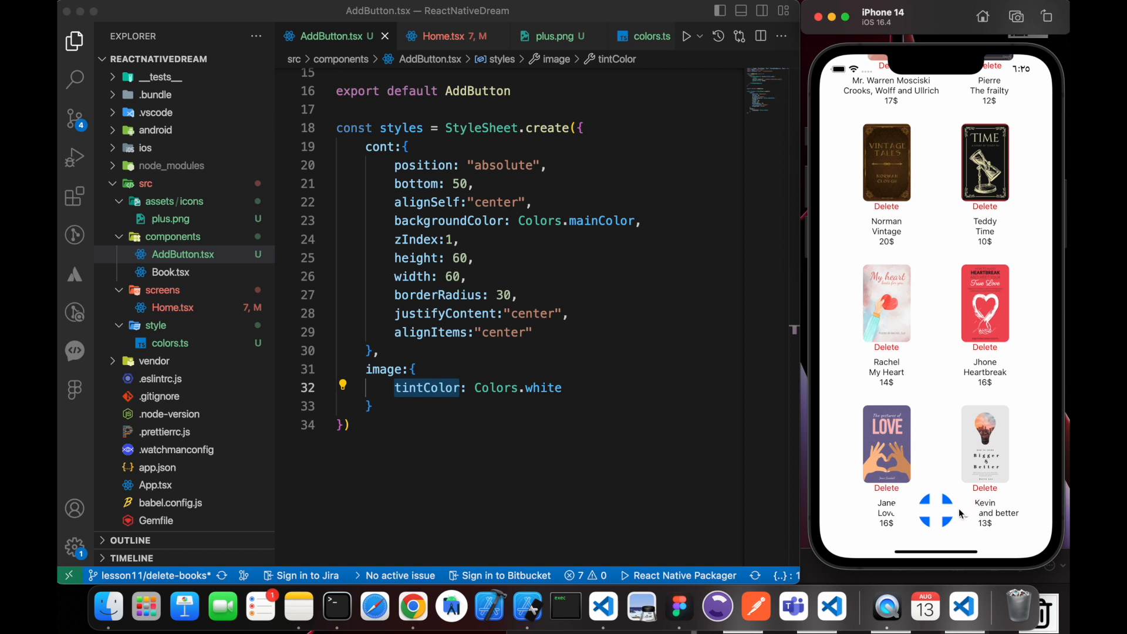
Set the image style's height and width to 45
text(,)
key(enter)
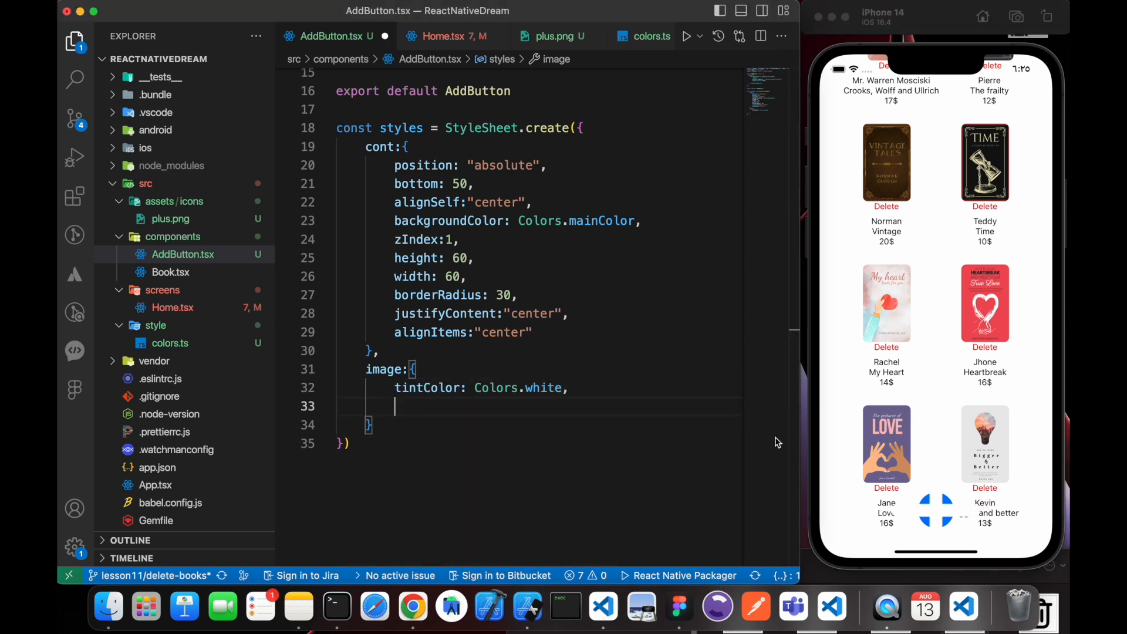
text(height)
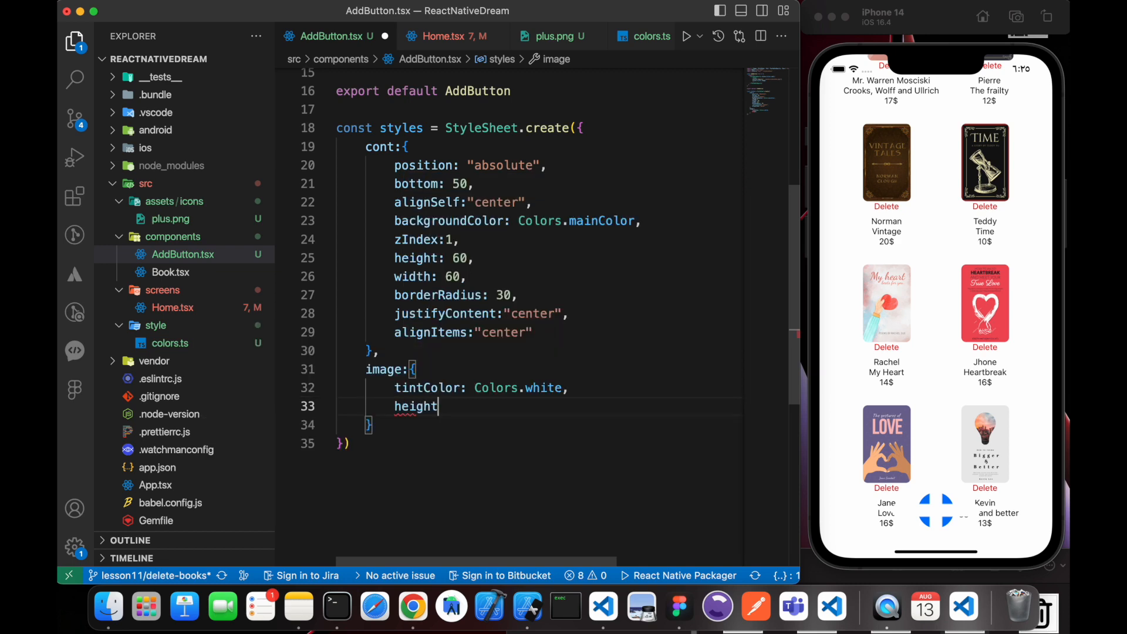
text(: 45,)
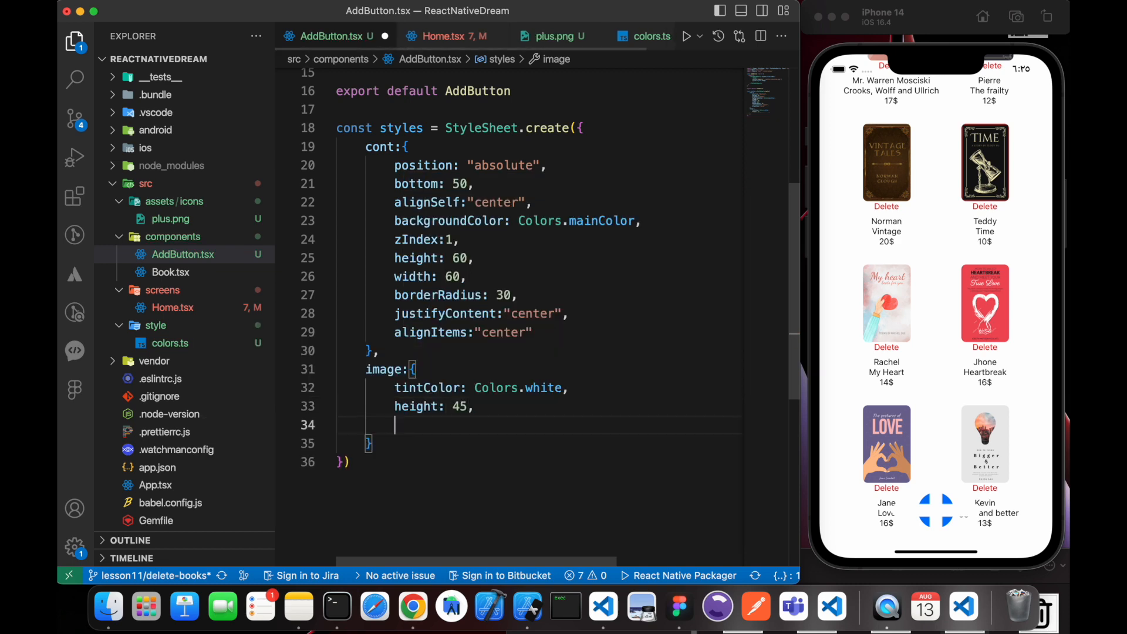
text(width:)
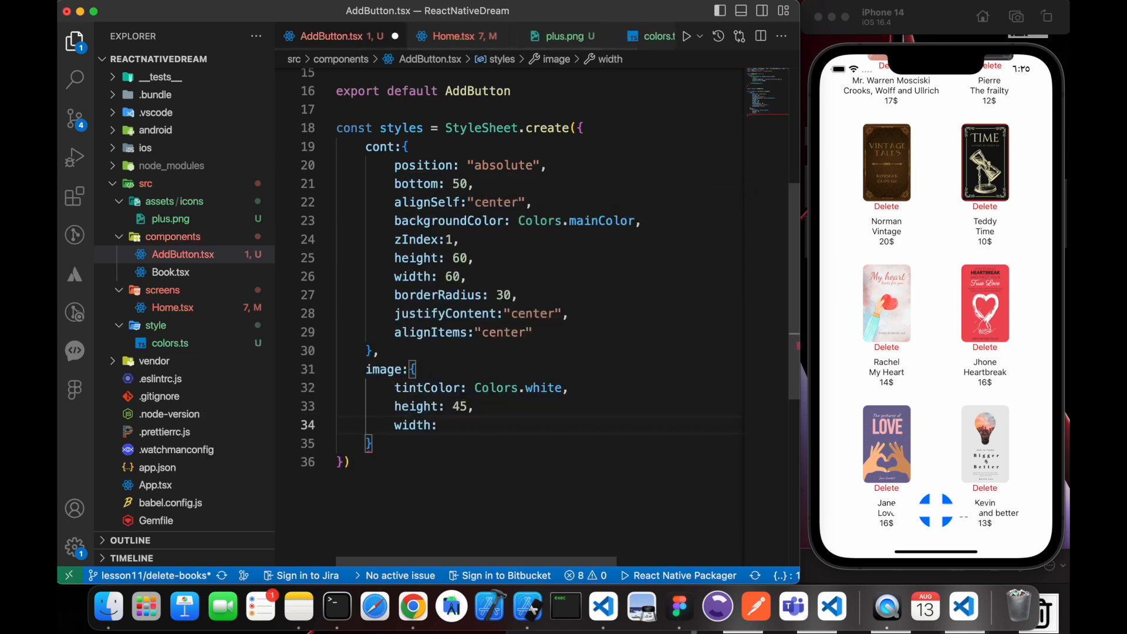
text(45)
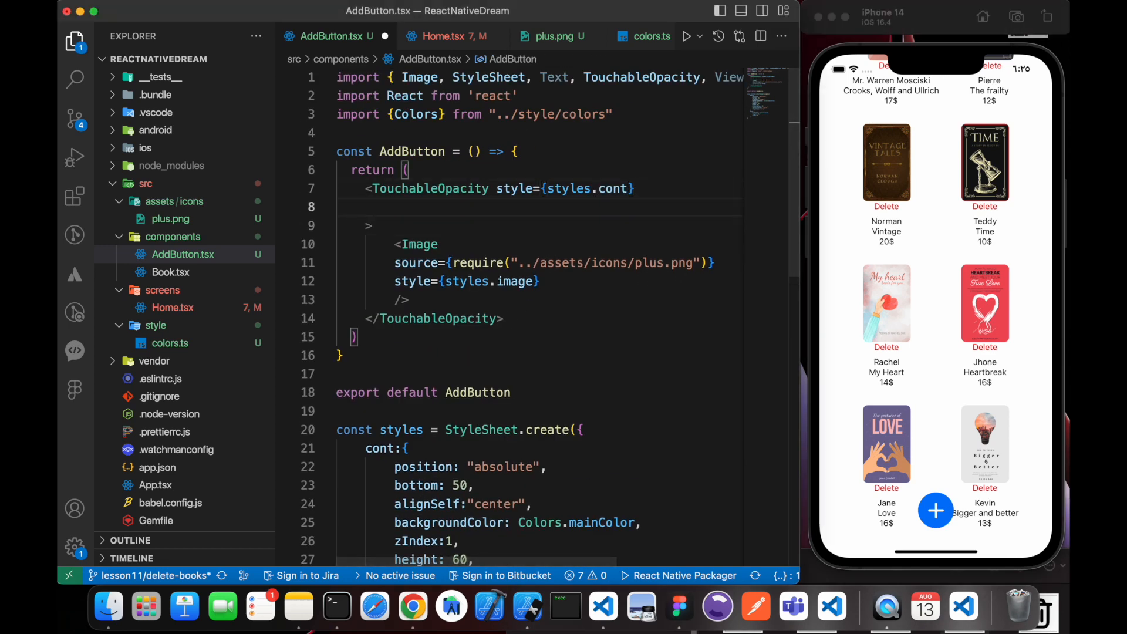
Destructure onAddPress in AddButton's props and pass it to the TouchableOpacity's onPress
text(onPress})
text(onPress={onPress)
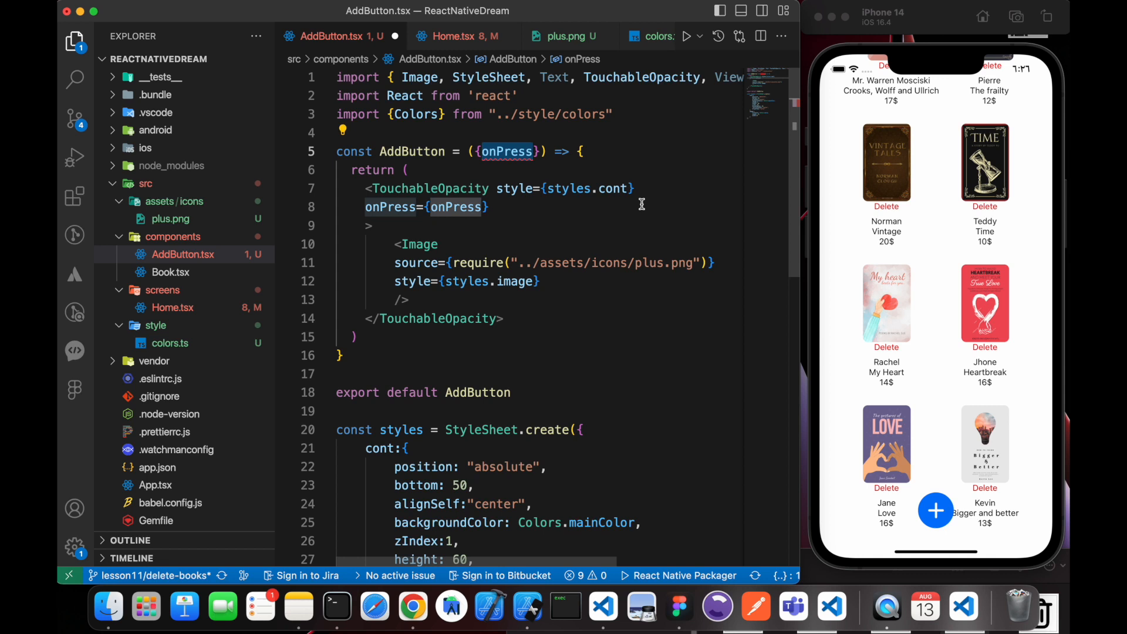
text(onAdd)
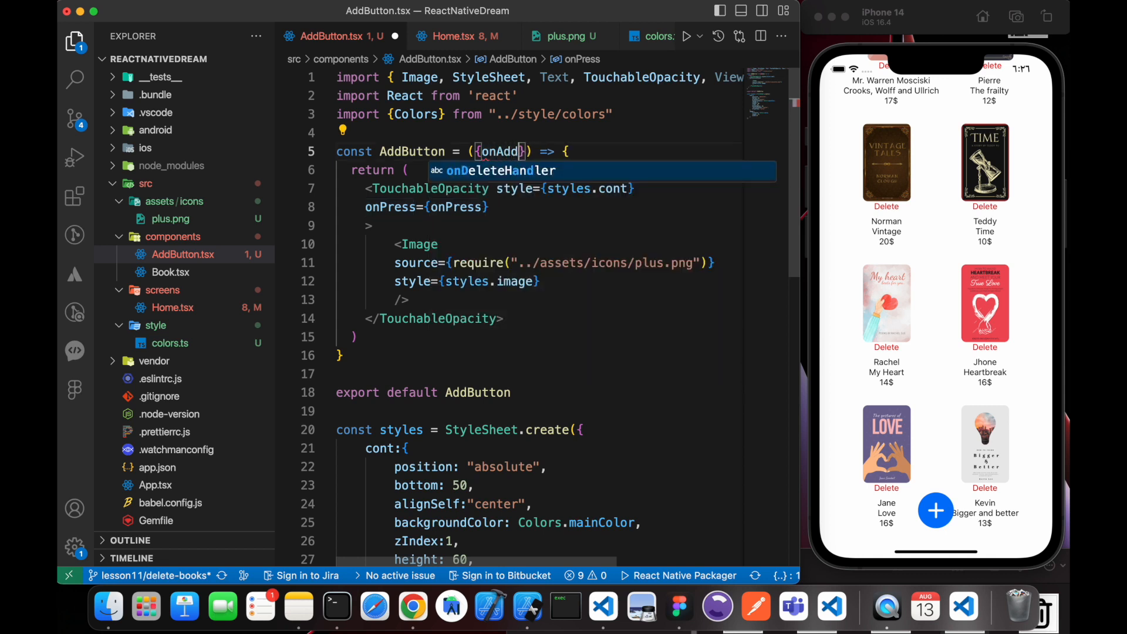
text(Press)
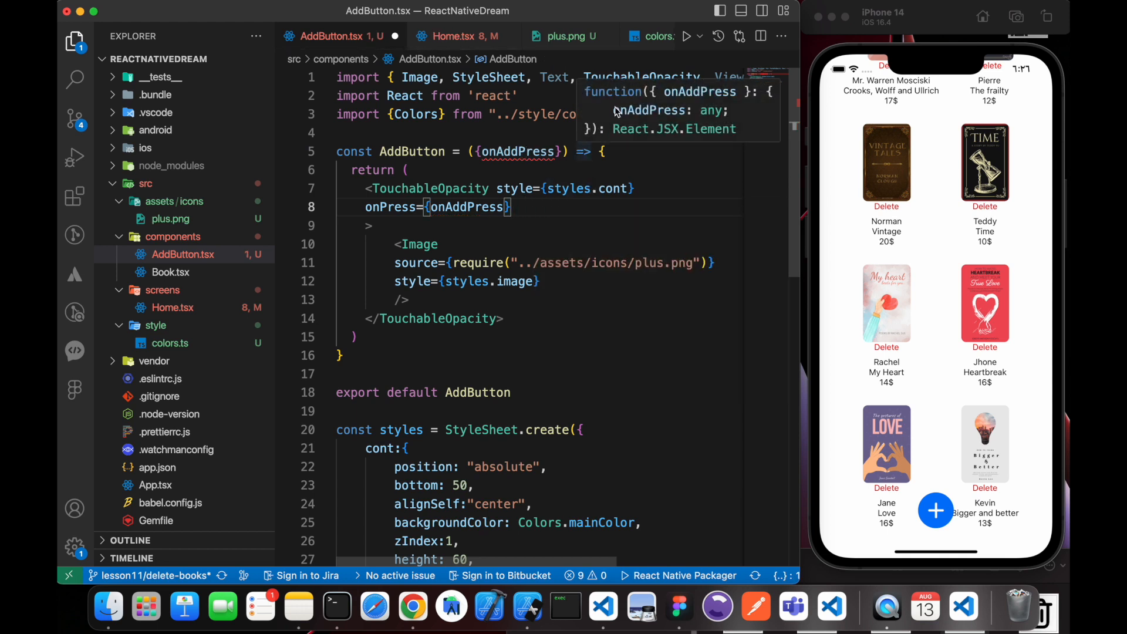
double_click(517, 150)
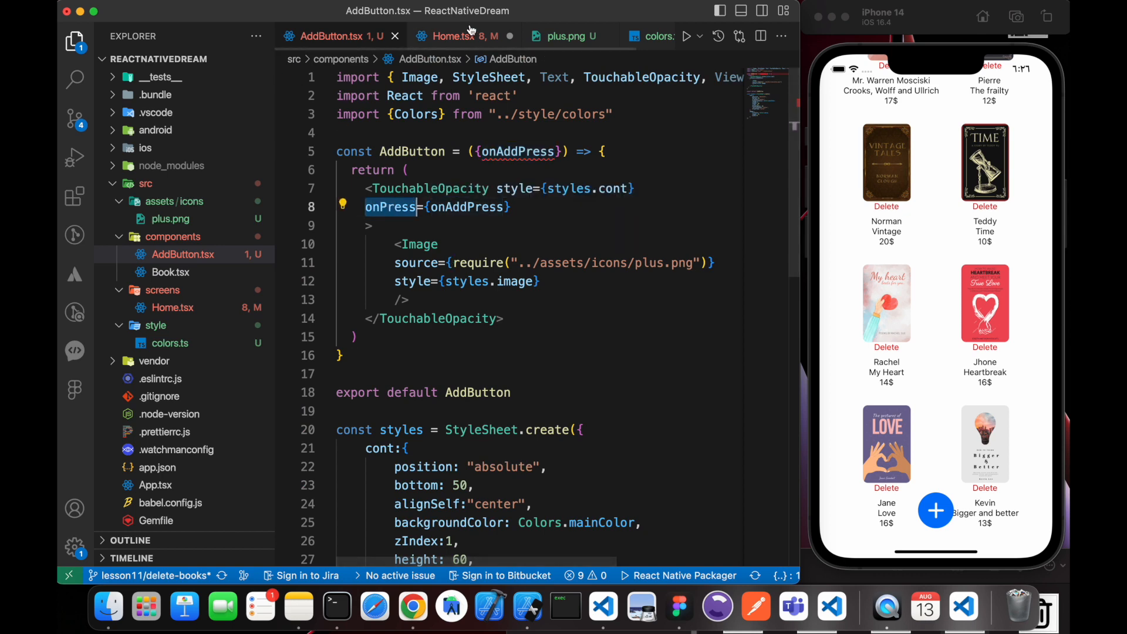
click(454, 36)
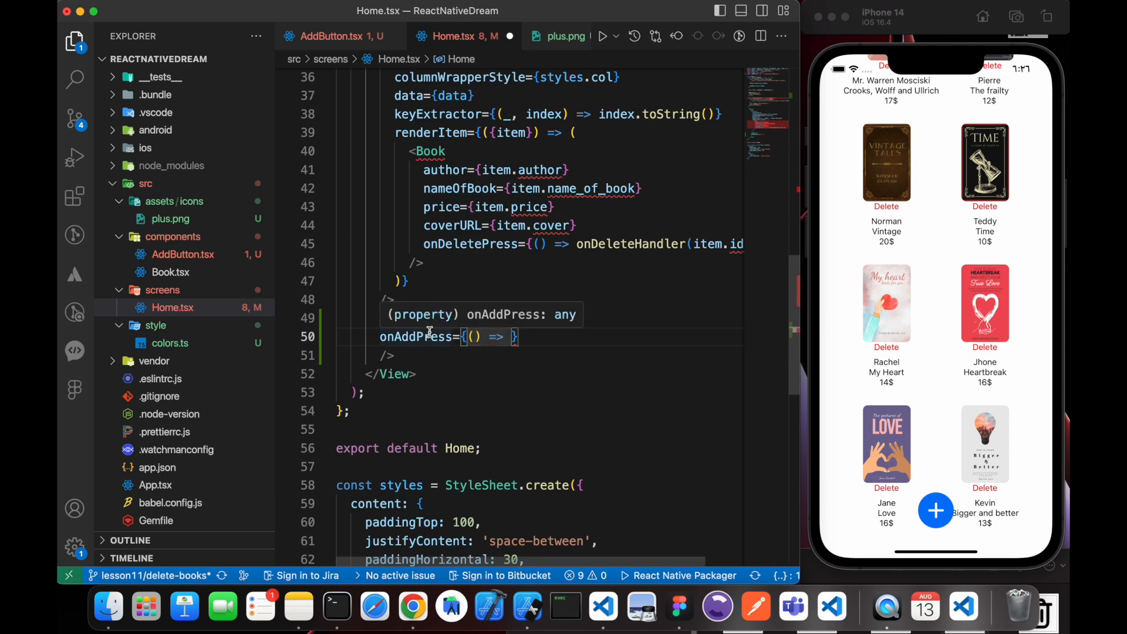
Give Home's AddButton an onAddPress that console.logs "Button is working"
text(cono)
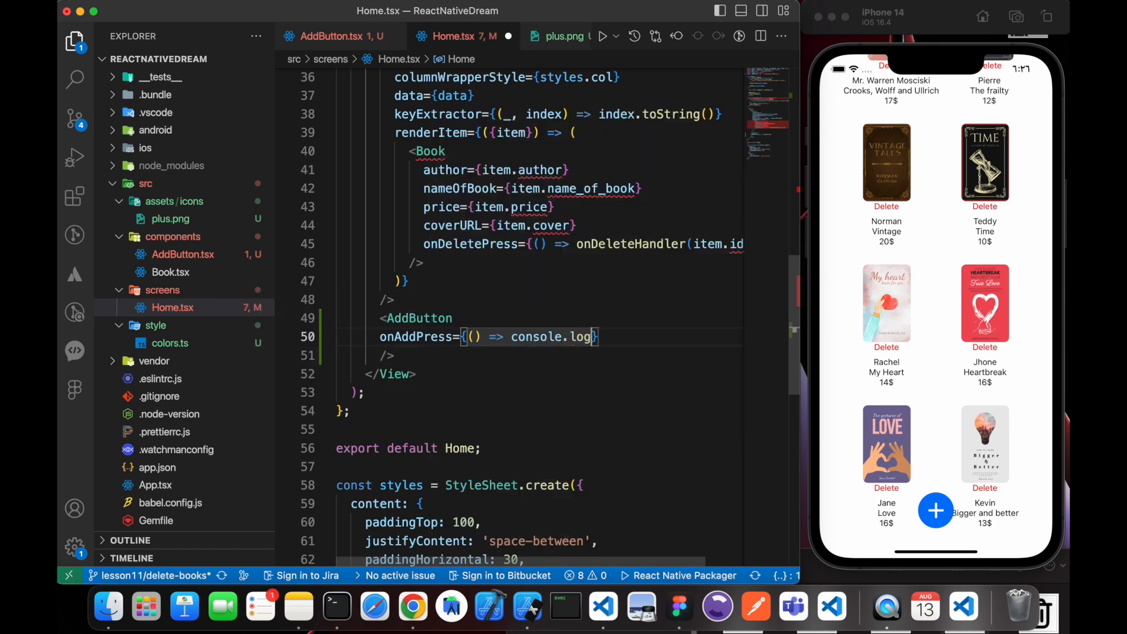
text("Button")
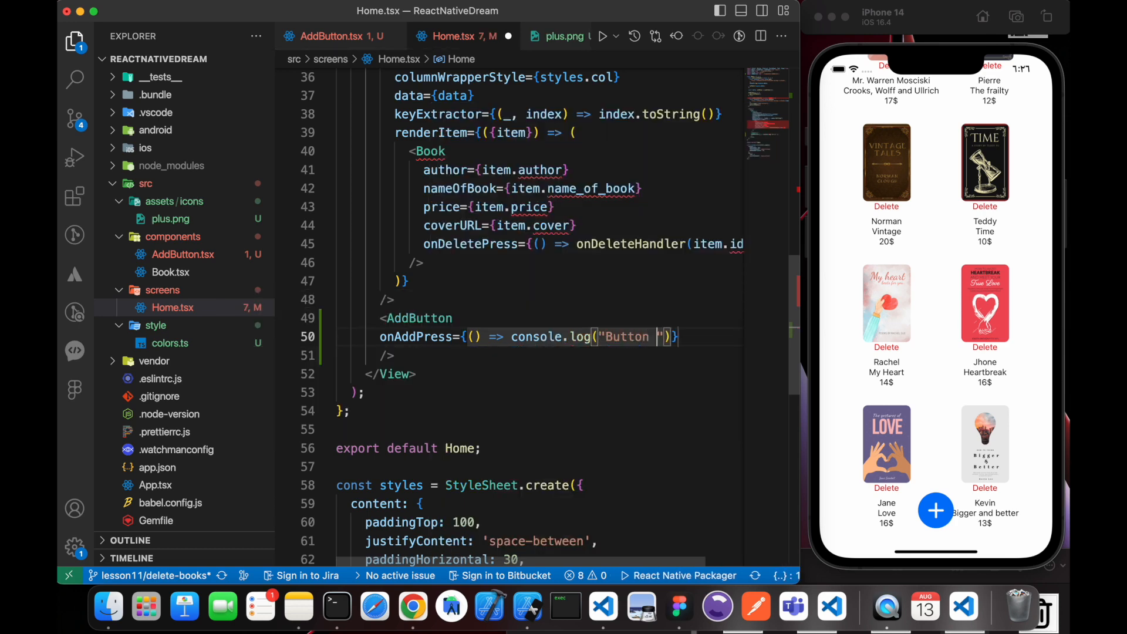
text(is working)
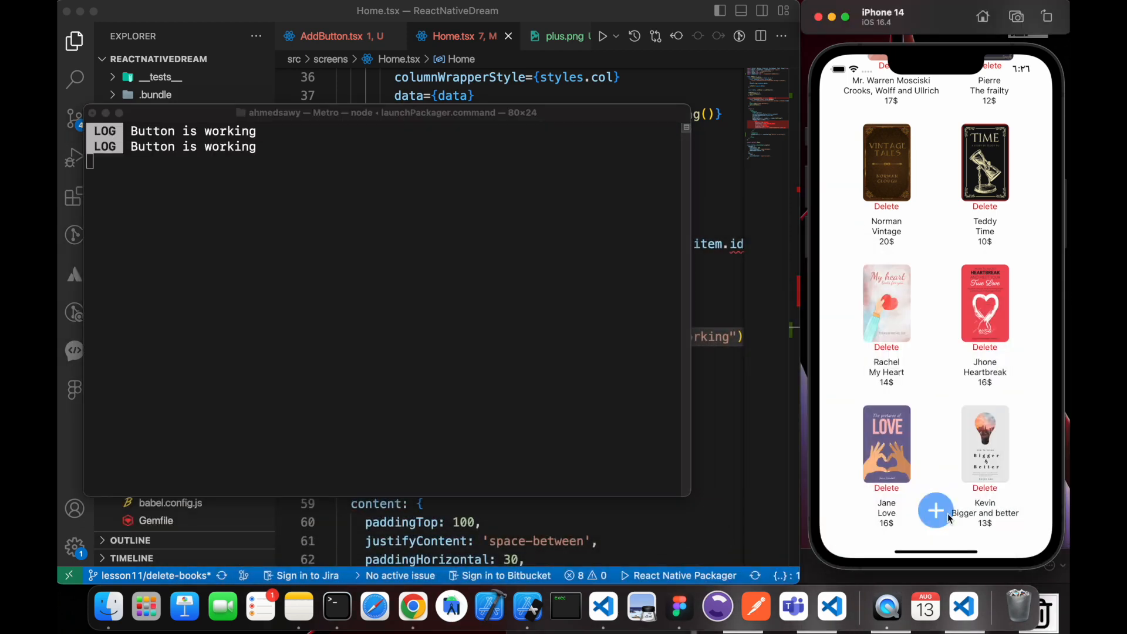
Tap the plus button in the simulator to confirm "Button is working" logs in Metro
click(935, 510)
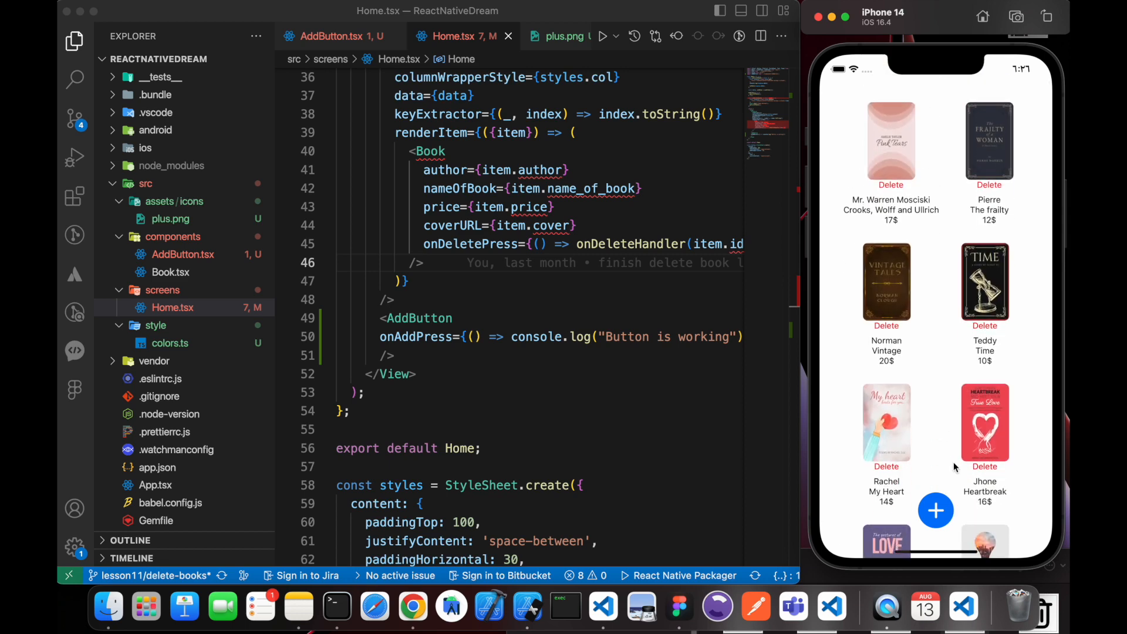
mouse_move(912, 224)
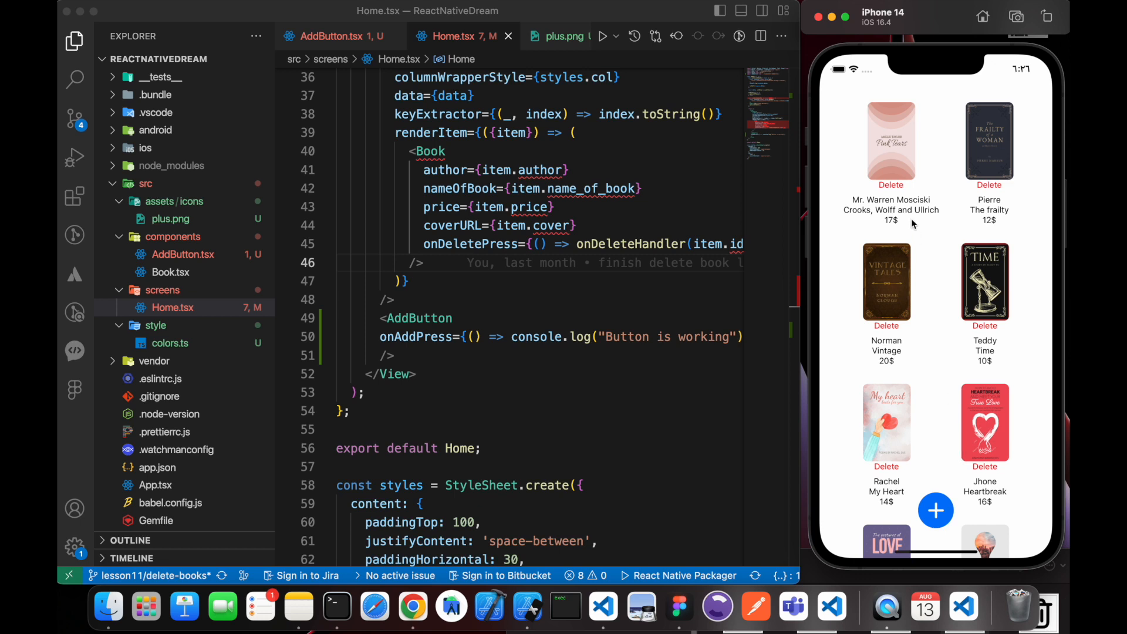
Scroll the book list and view the assets/icons folder with book, close-icon, pen, plus and trash PNGs
scroll(down, 3)
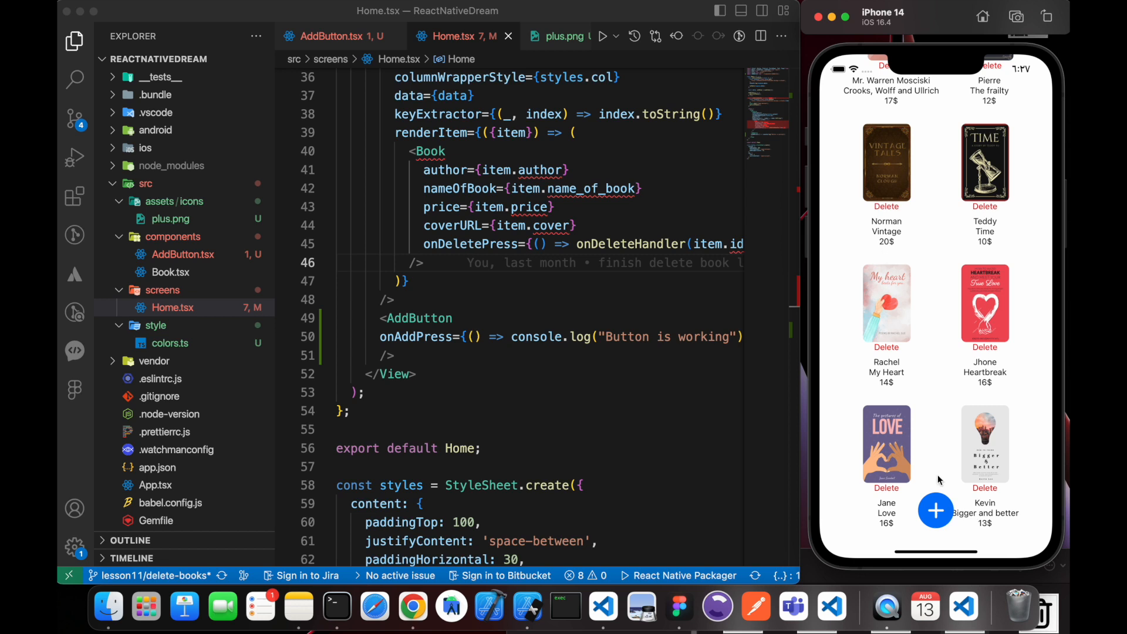
mouse_move(609, 311)
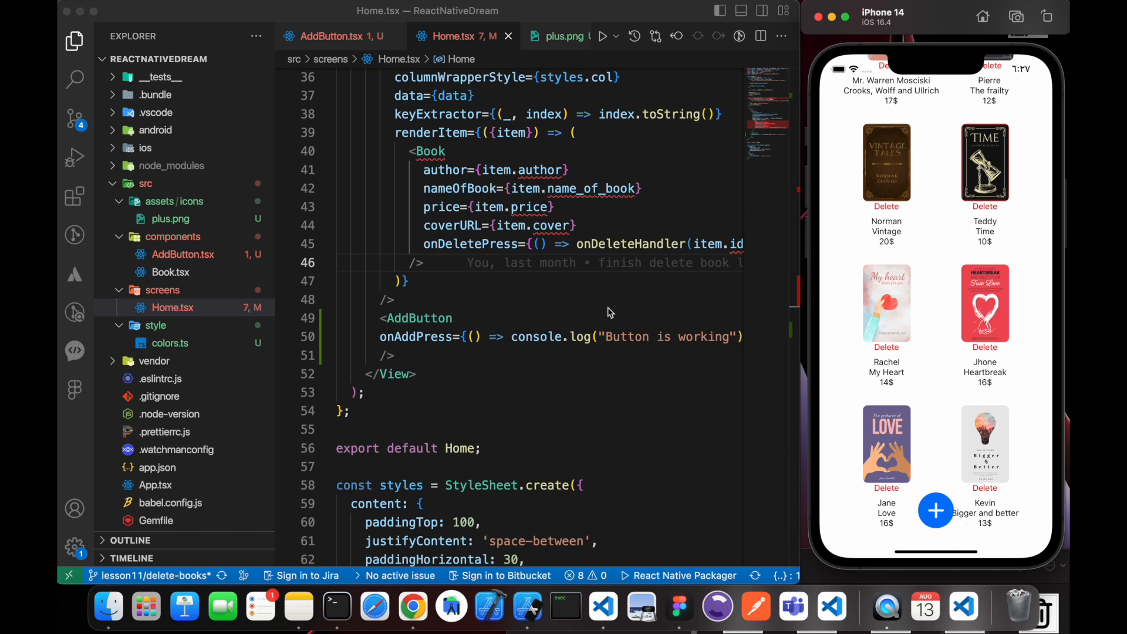
mouse_move(683, 351)
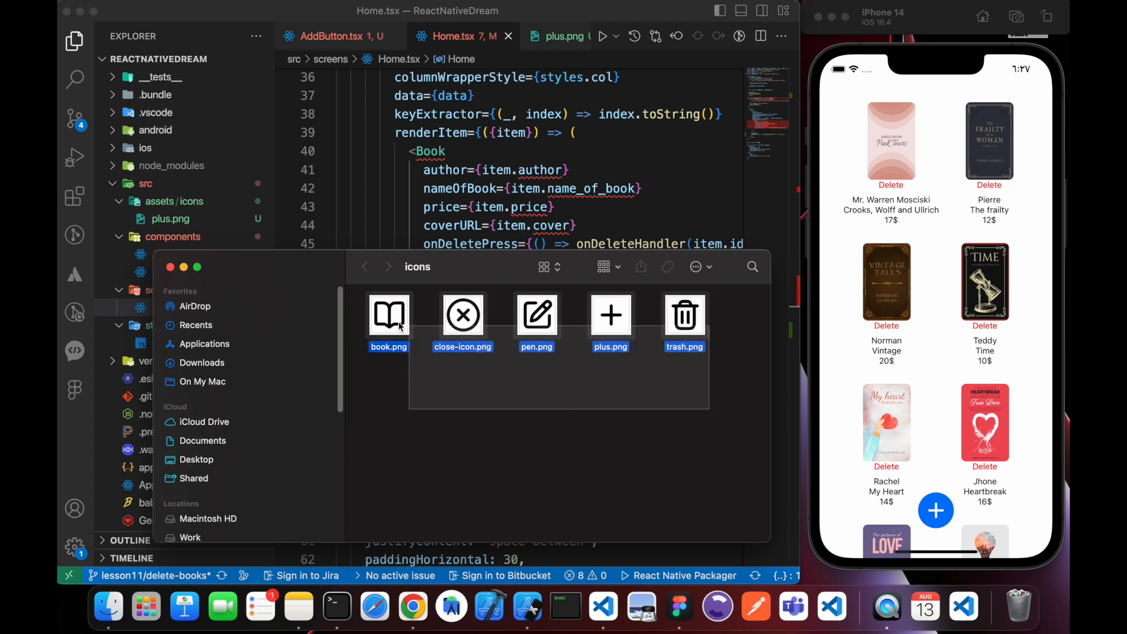
click(631, 381)
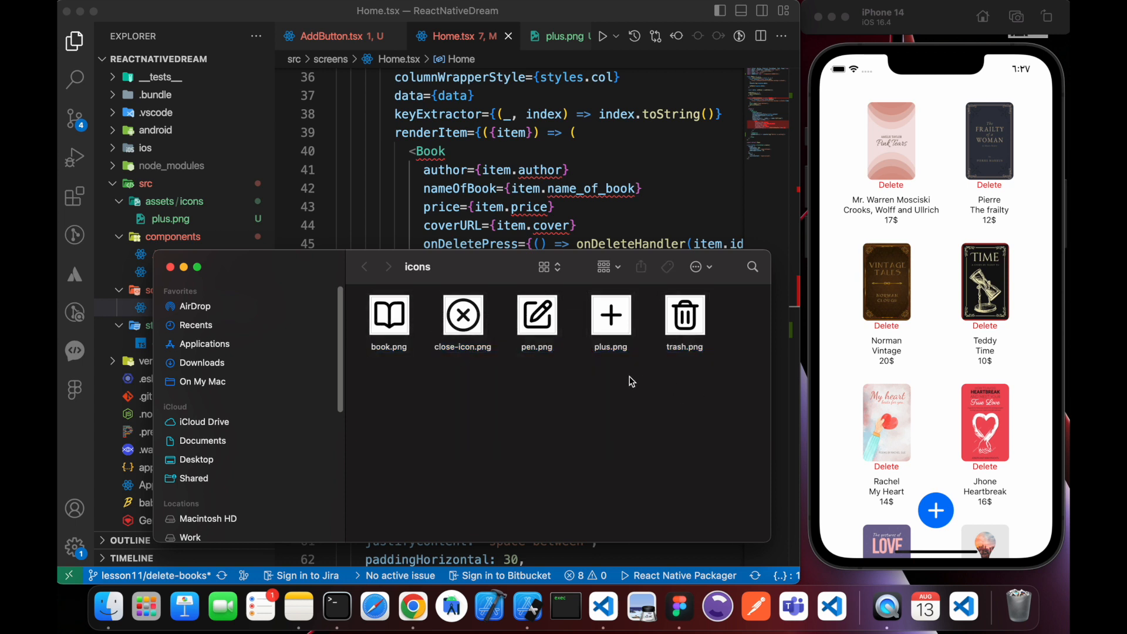